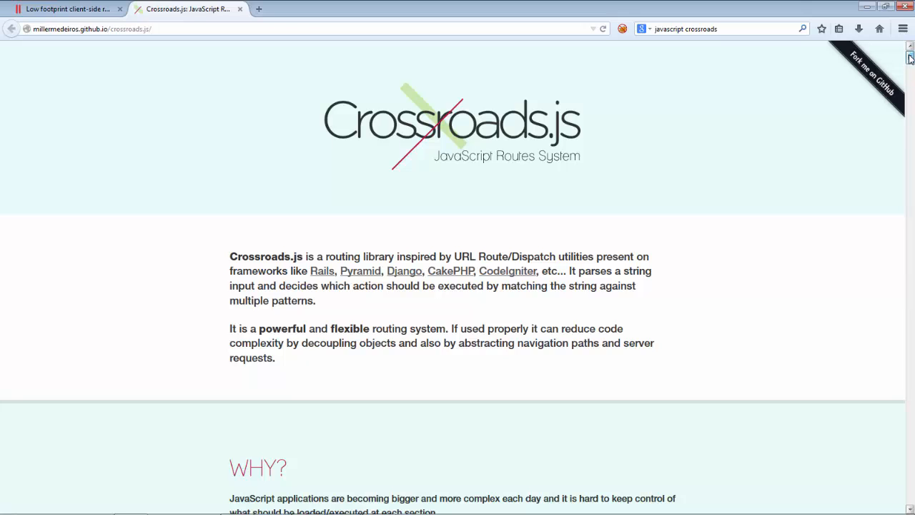
Switch to the 'Low footprint client-side routing' tab and scroll to the 'Putting it all together' listing.
scroll(down, 3)
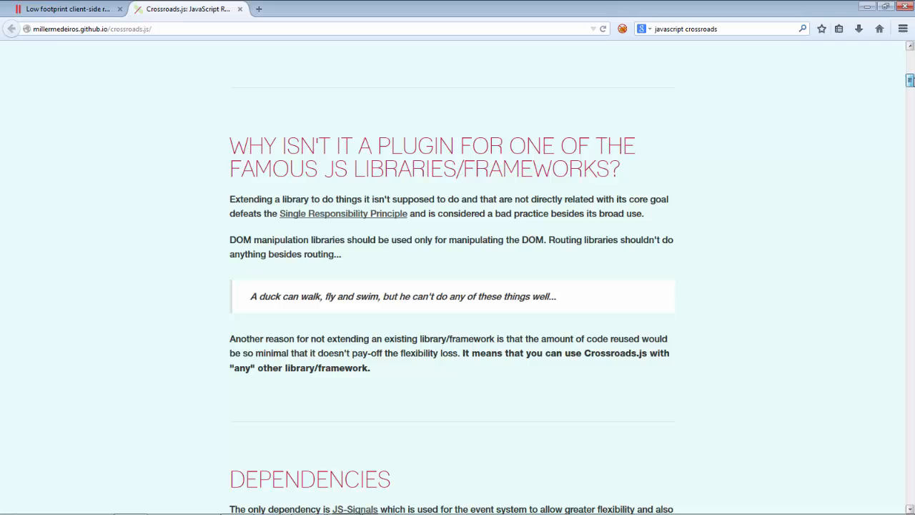
scroll(down, 3)
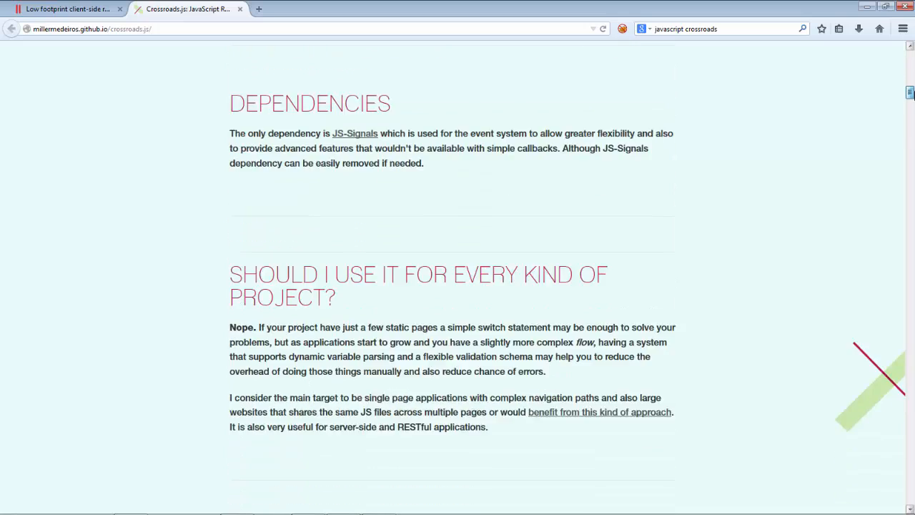
scroll(down, 3)
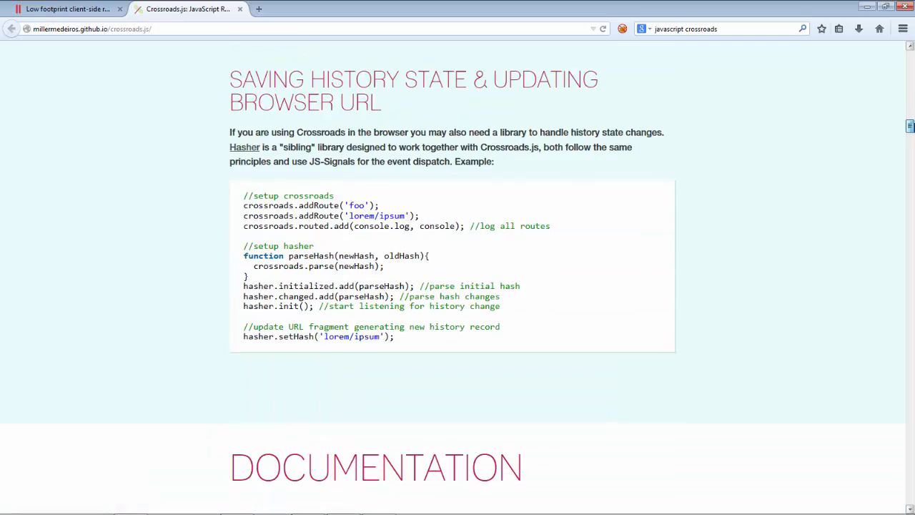
scroll(down, 3)
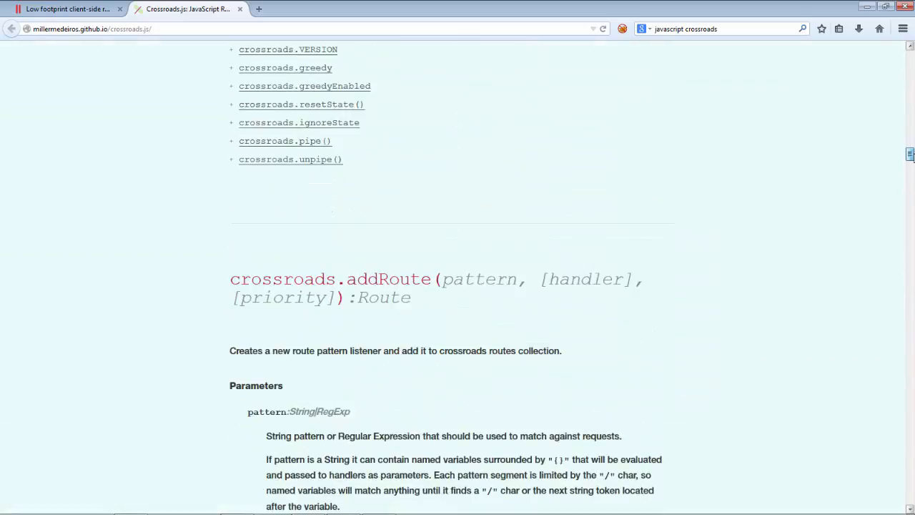
scroll(down, 3)
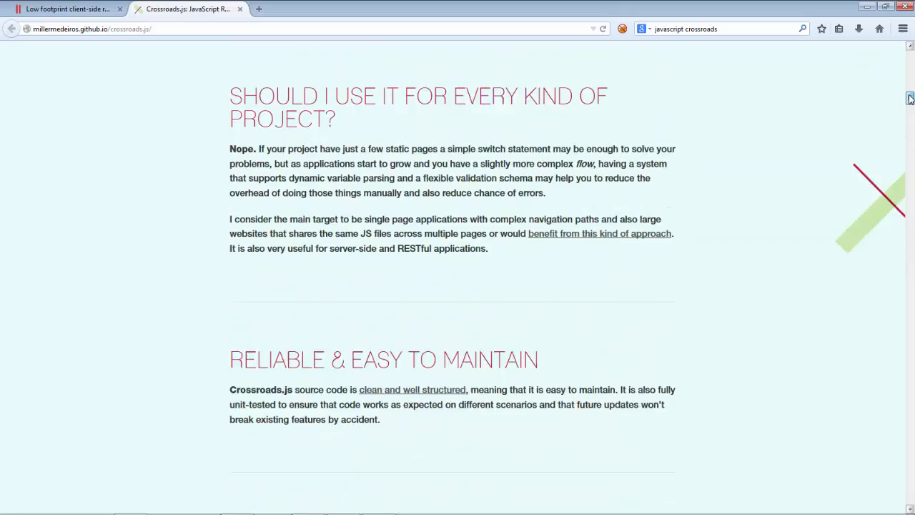
scroll(up, 3)
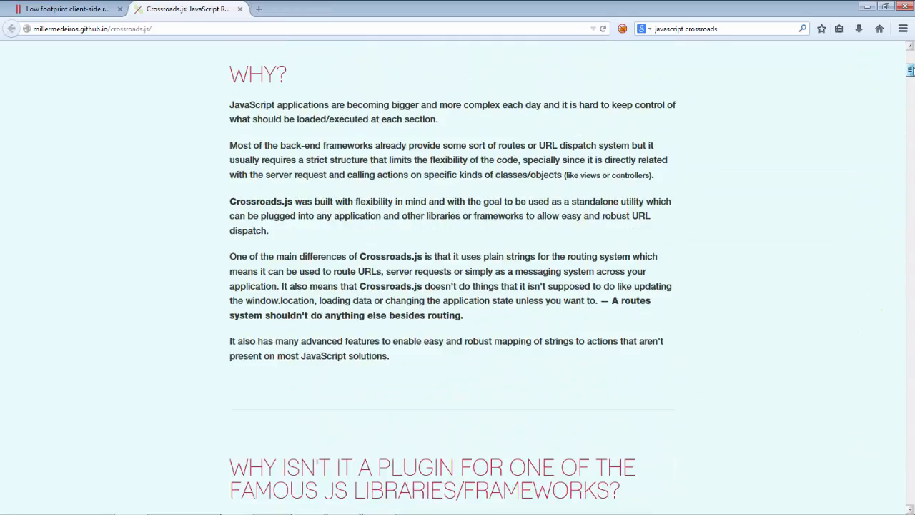
scroll(up, 3)
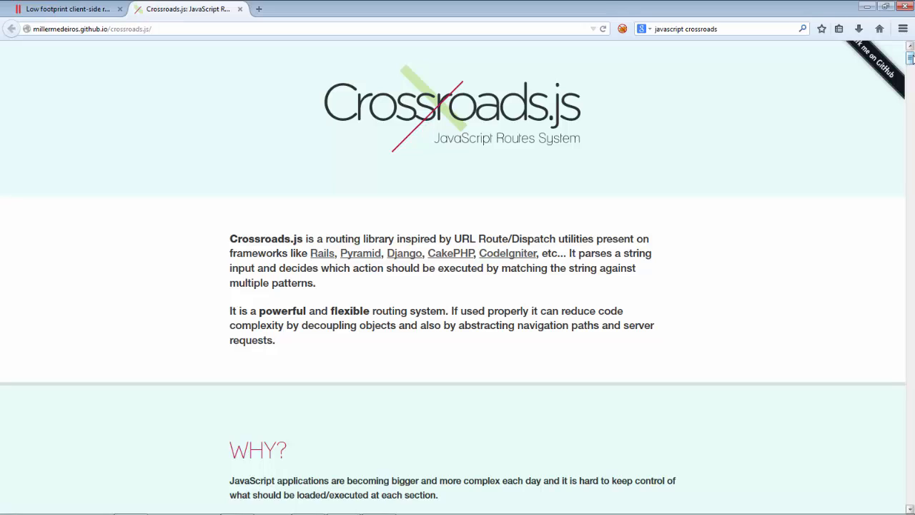
mouse_move(821, 107)
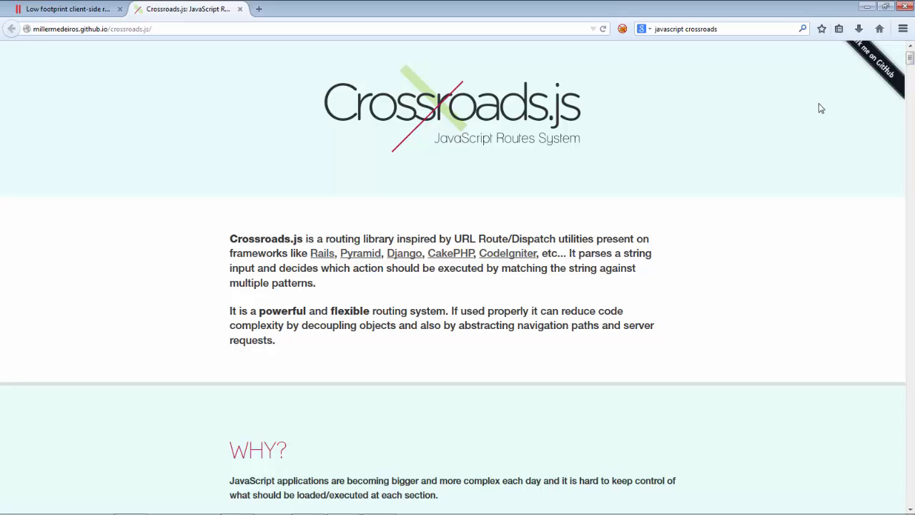
mouse_move(692, 172)
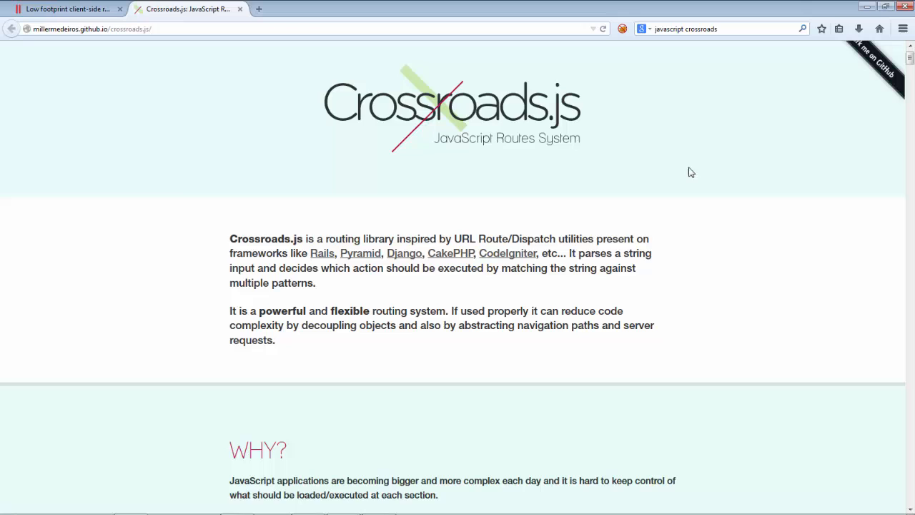
mouse_move(674, 166)
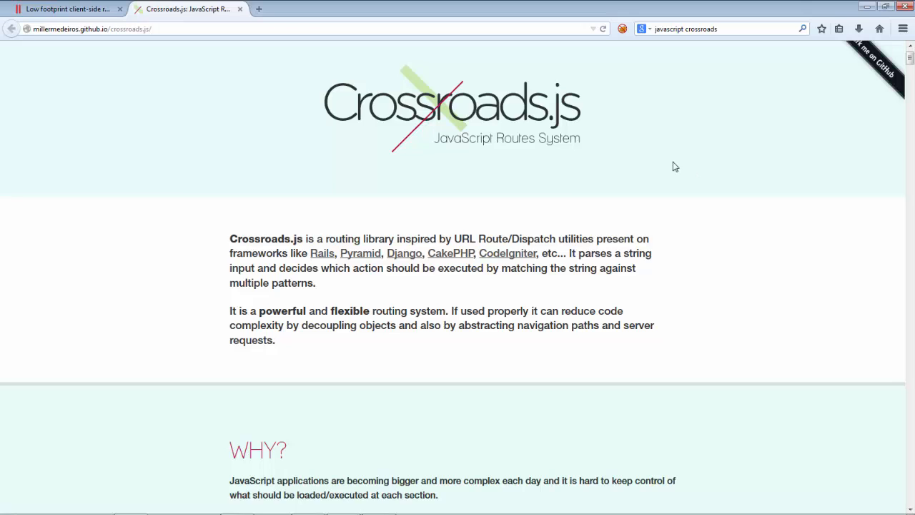
click(78, 8)
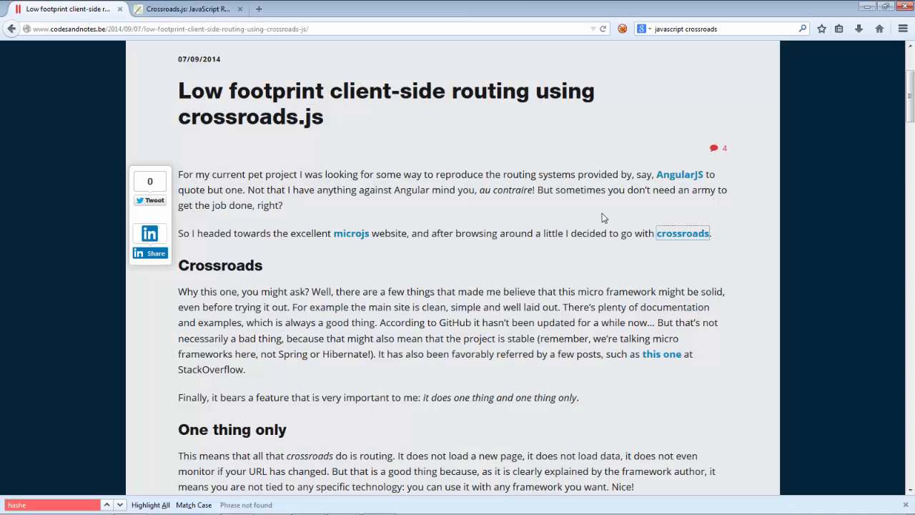
scroll(down, 3)
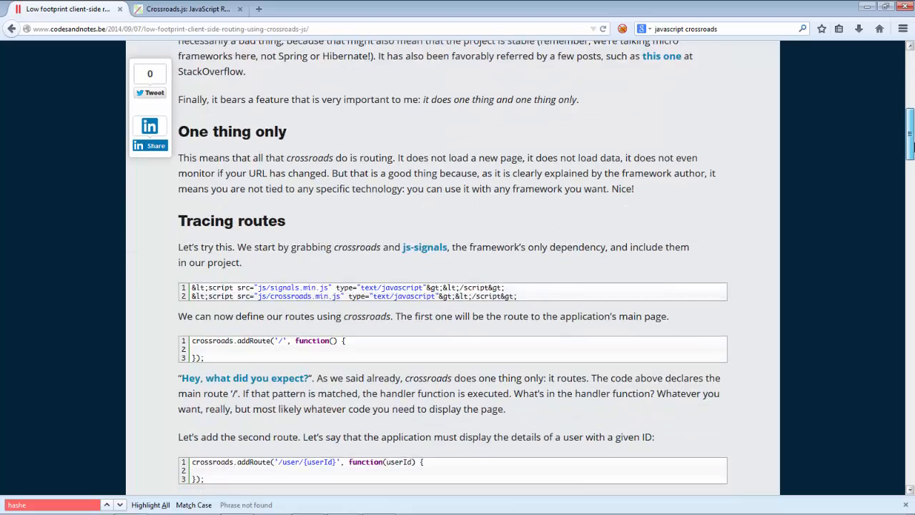
scroll(down, 3)
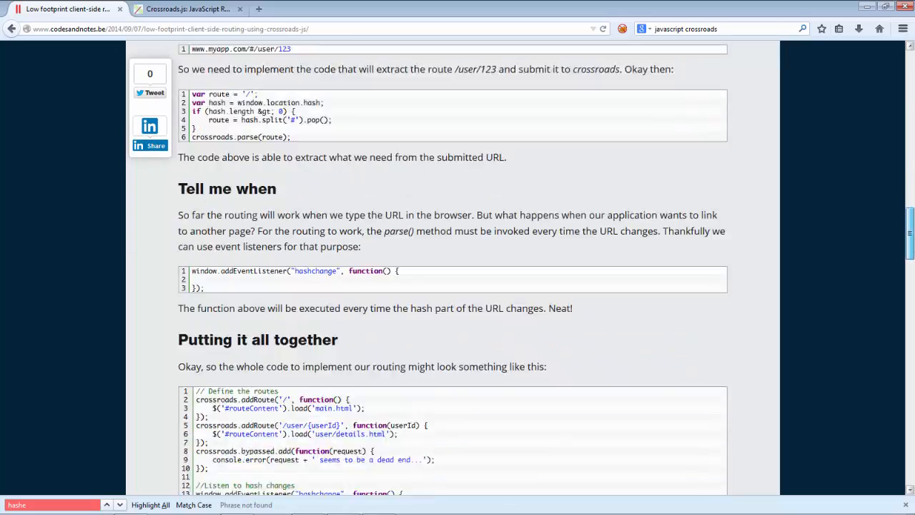
scroll(down, 3)
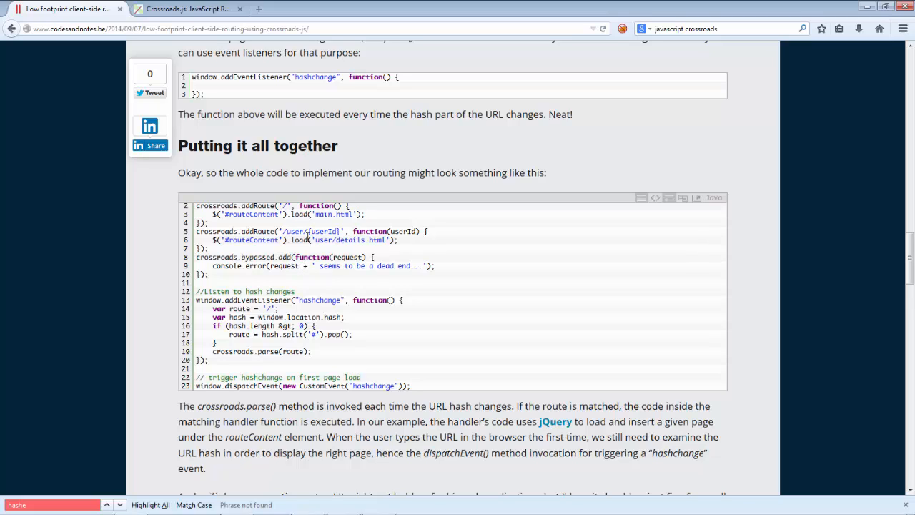
mouse_move(307, 279)
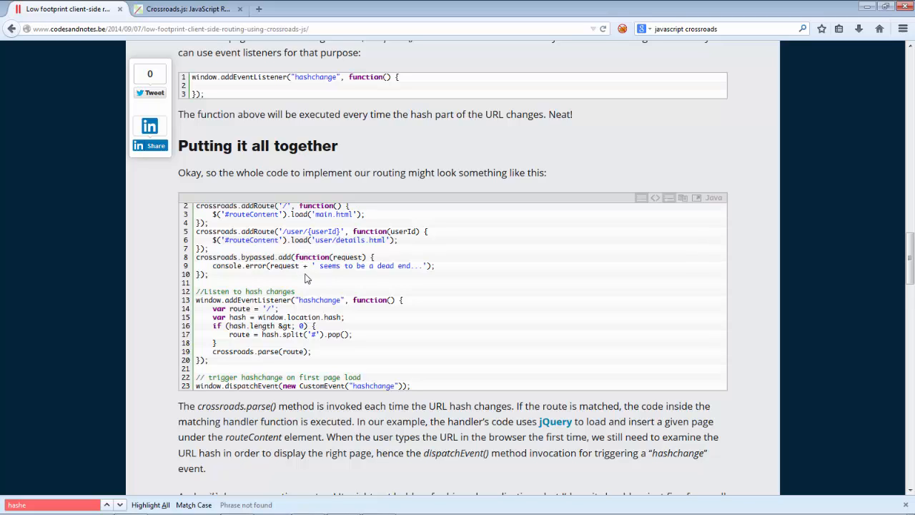
mouse_move(293, 300)
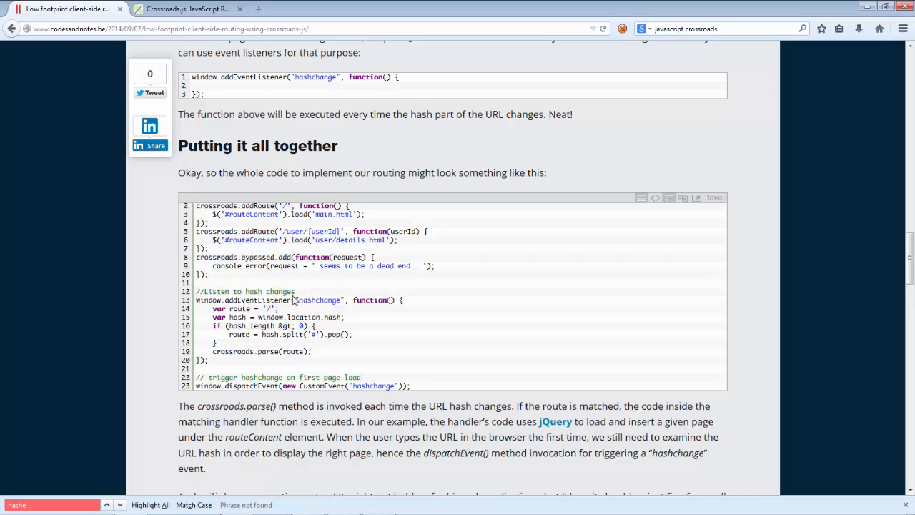
mouse_move(313, 334)
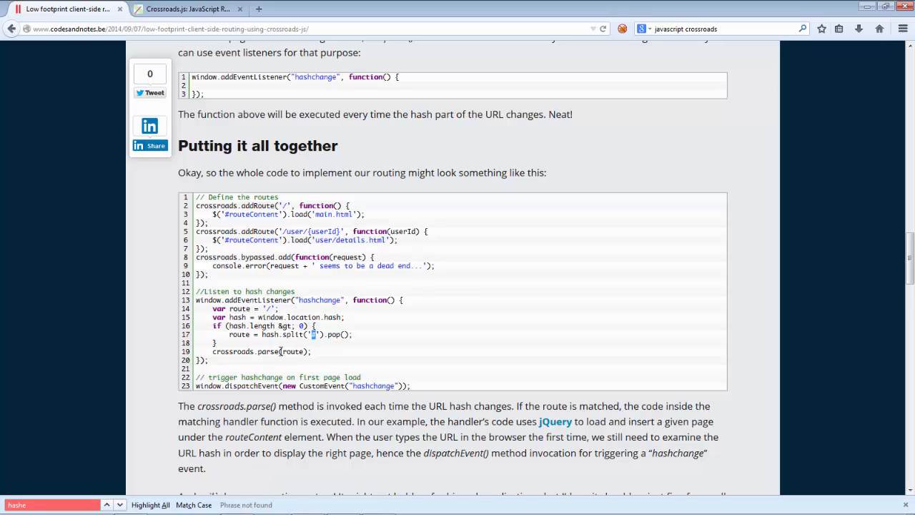
mouse_move(266, 342)
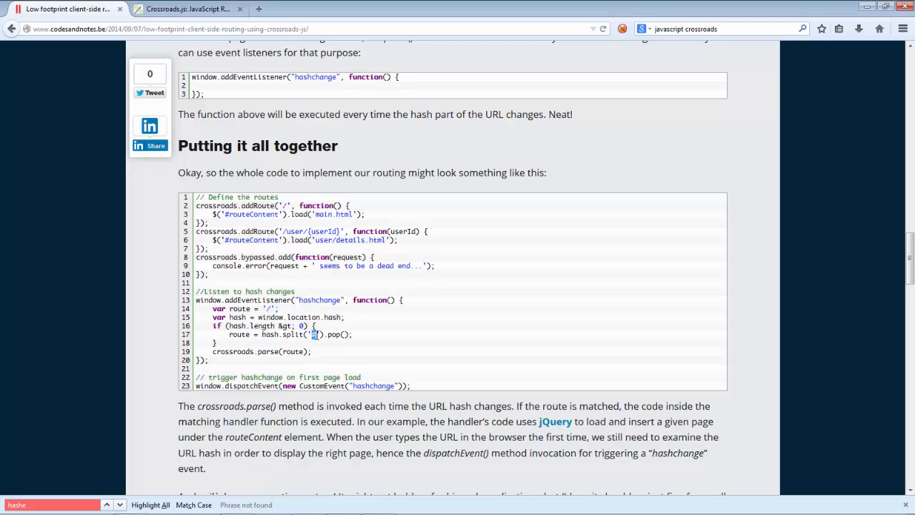
mouse_move(505, 360)
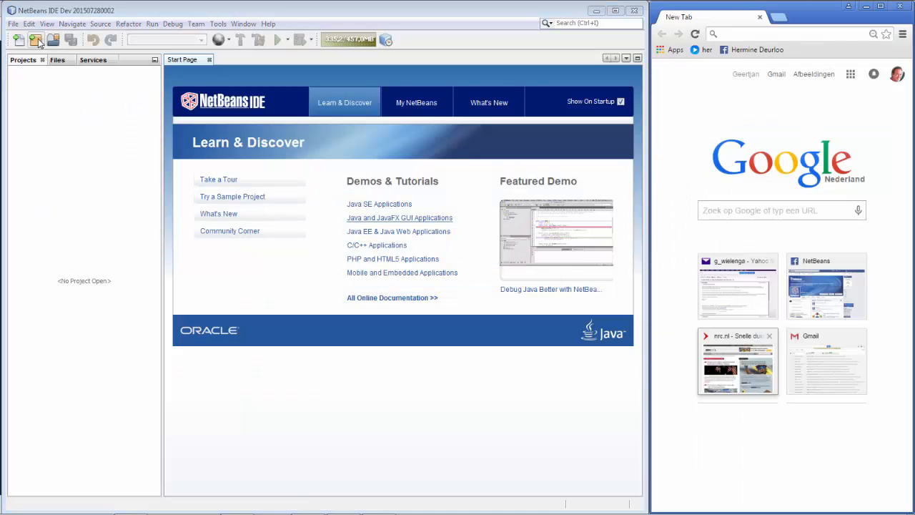
Create an HTML5/JS Application named 'MyEnterpriseApp' with only bower.json checked.
click(34, 41)
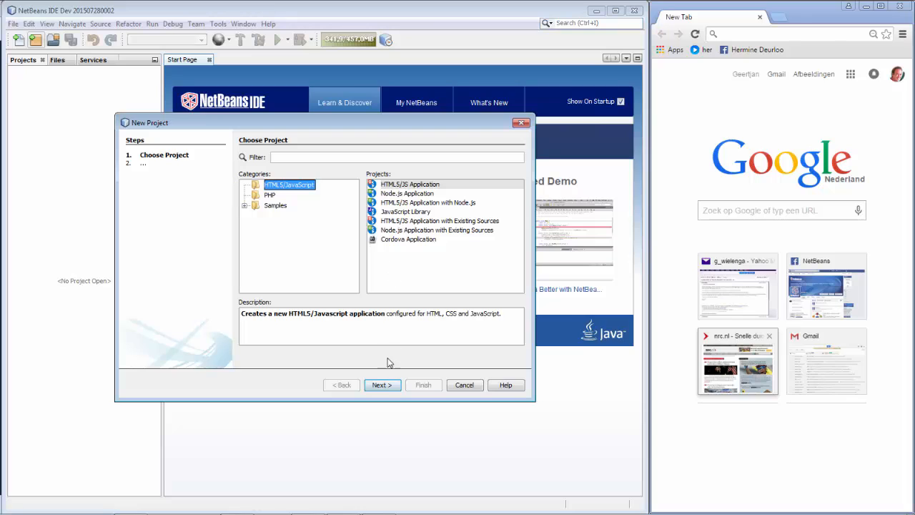
click(382, 385)
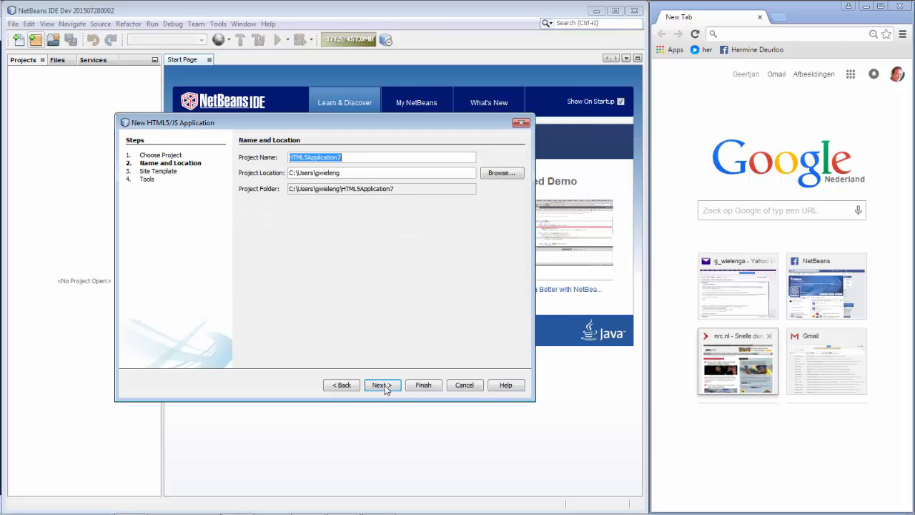
text(MyEnter)
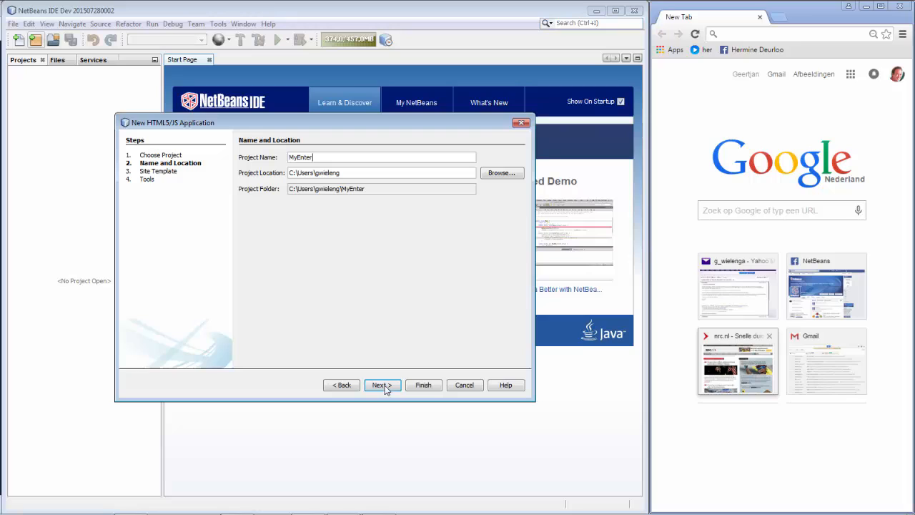
text(prise)
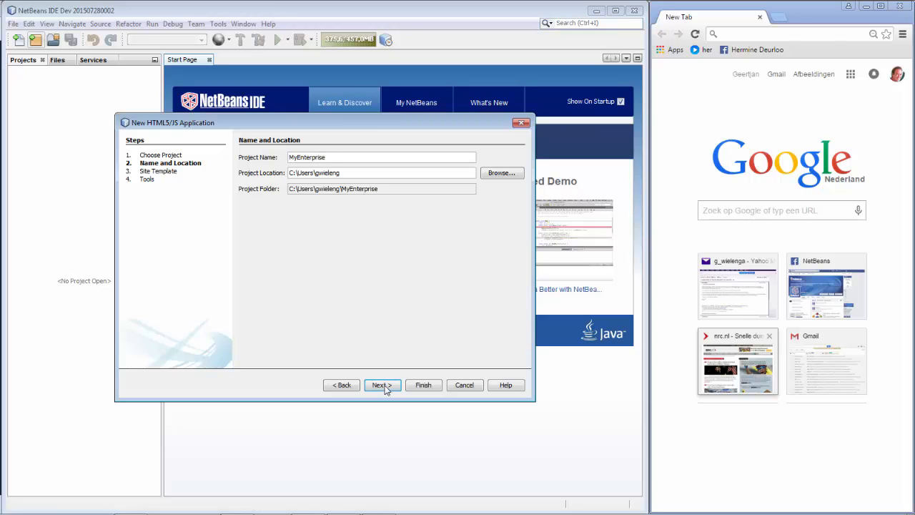
text(App)
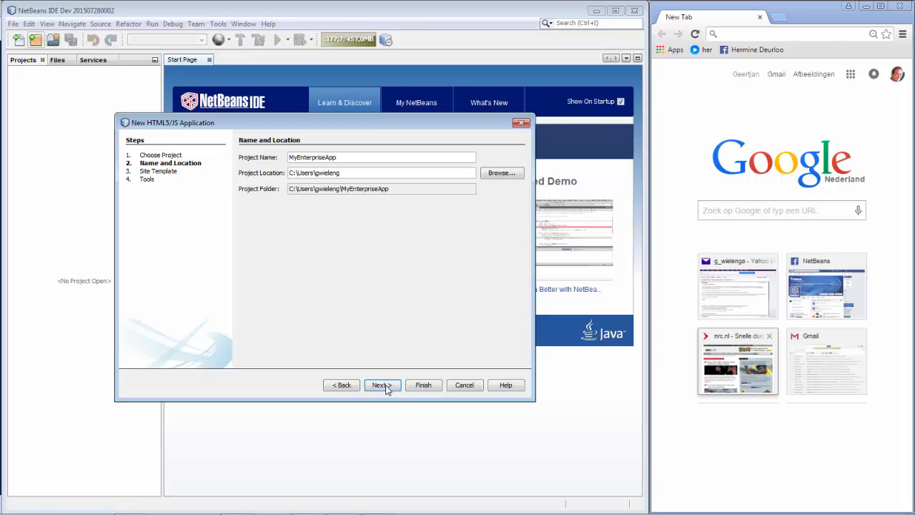
click(381, 385)
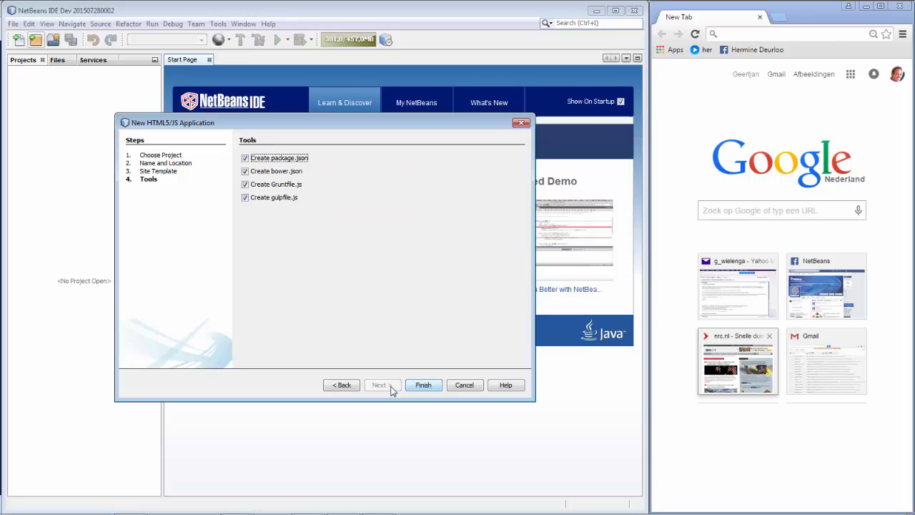
click(245, 184)
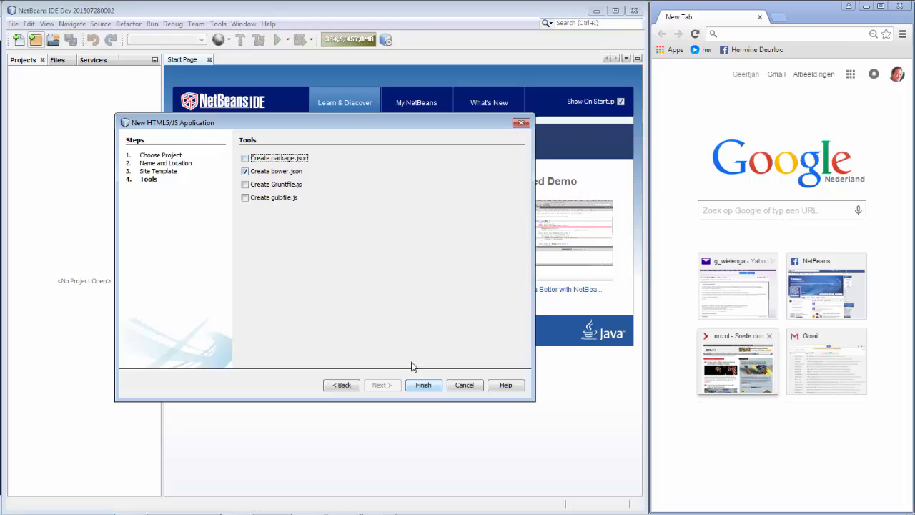
click(423, 385)
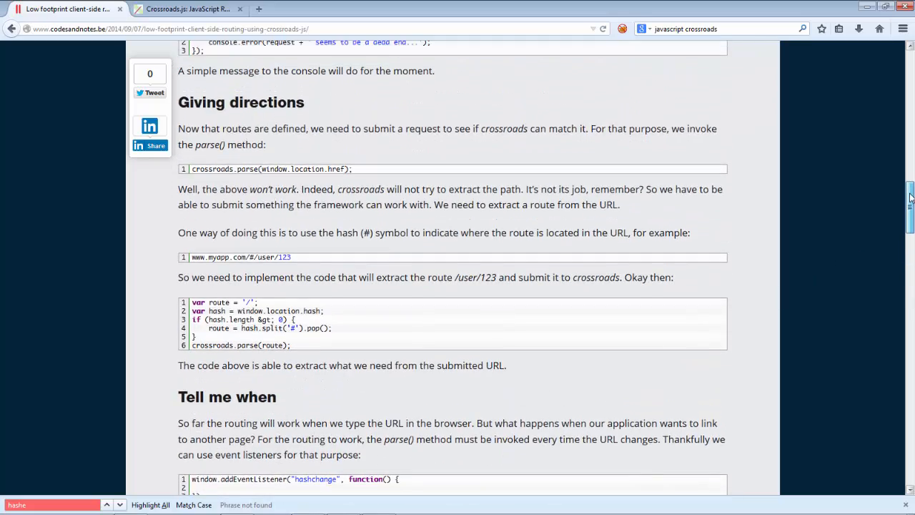
Scroll the Firefox article to the 'Tracing routes' section about including scripts.
scroll(up, 3)
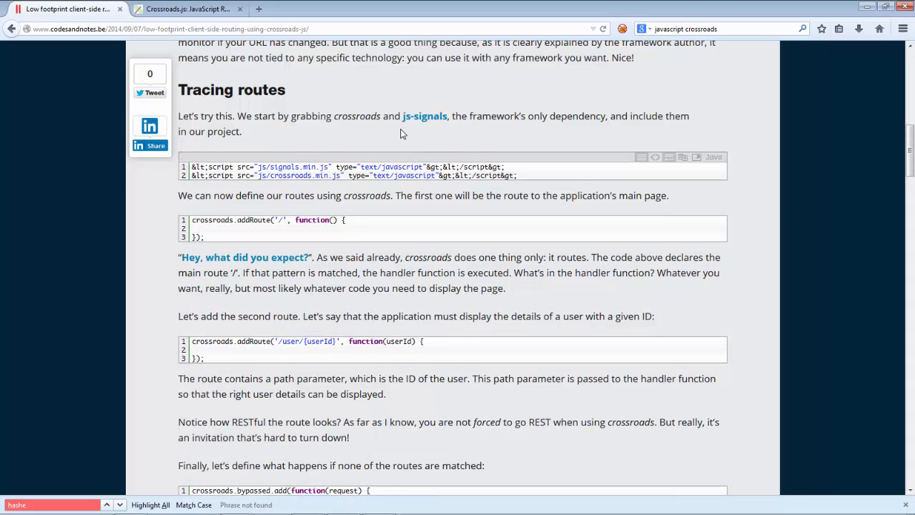
scroll(down, 3)
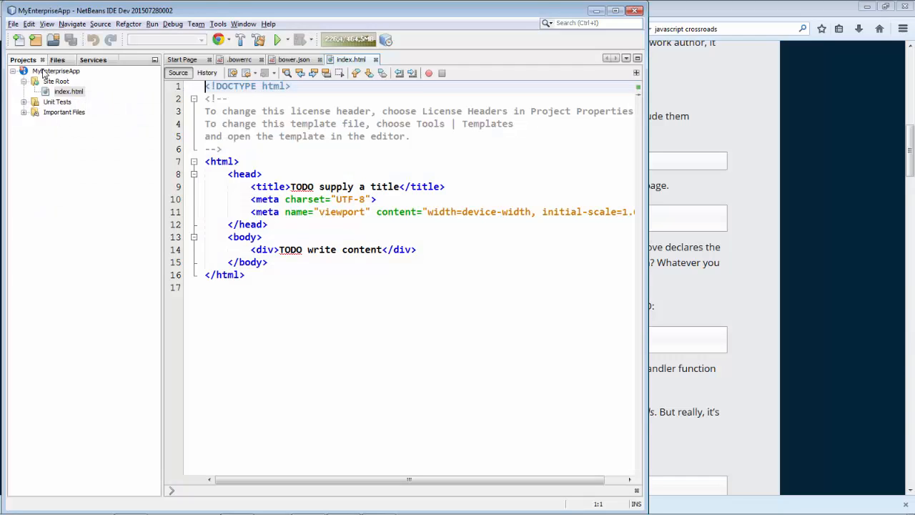
Open MyEnterpriseApp's Properties at JavaScript Libraries > Bower and begin adding a package.
right_click(51, 71)
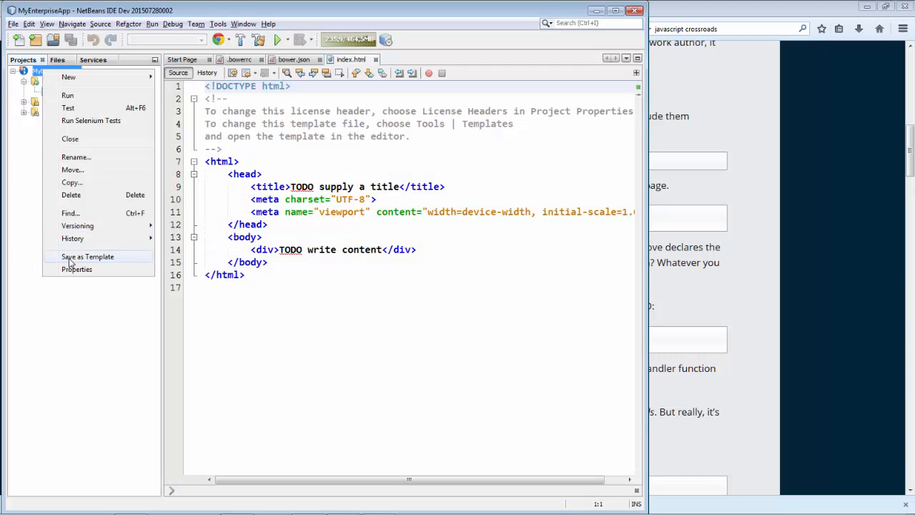
click(76, 269)
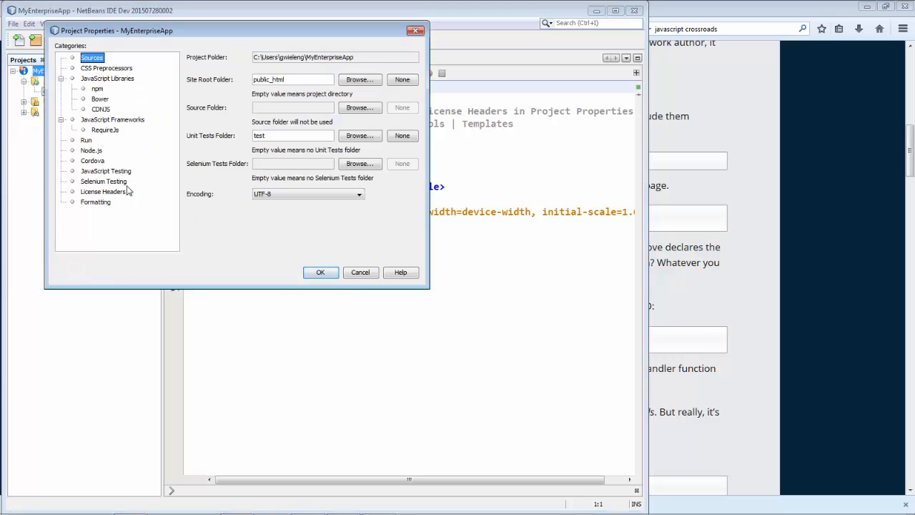
click(99, 99)
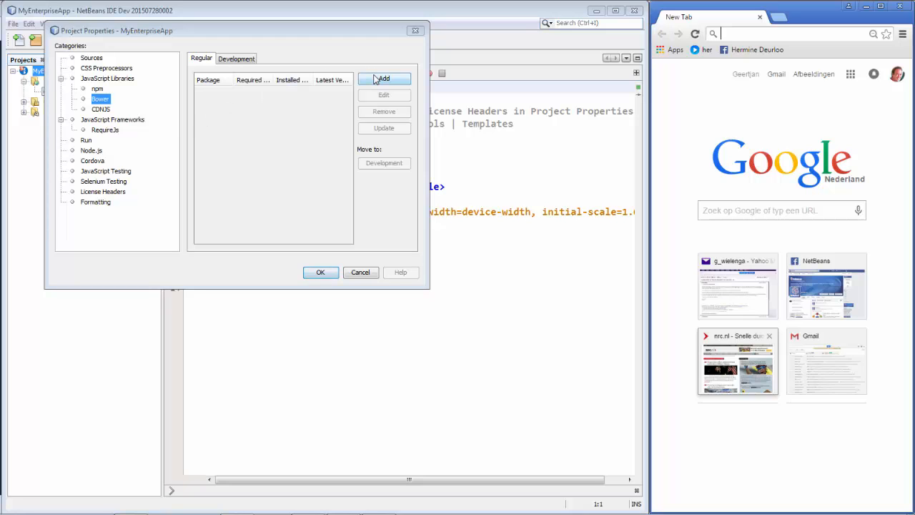
click(384, 79)
text(crossroads)
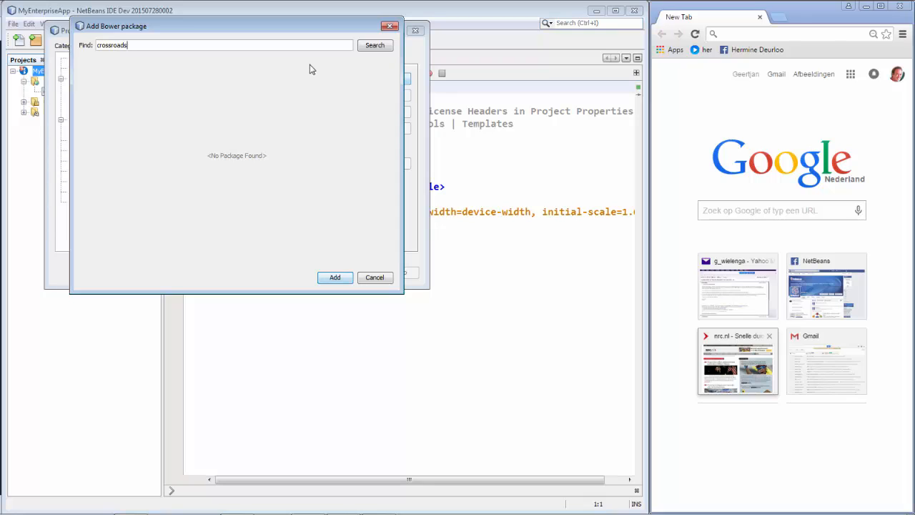
Search for and add the crossroads.js and js-signals Bower packages, then confirm installation.
click(374, 45)
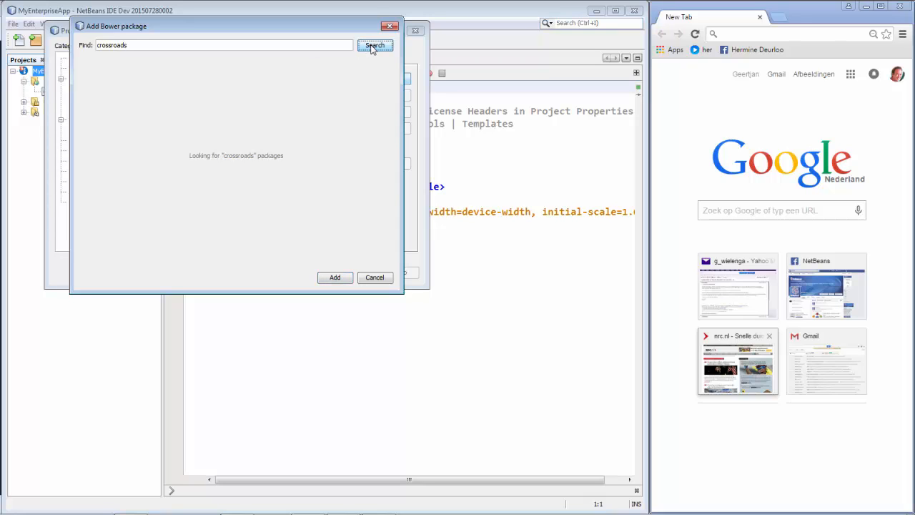
click(375, 45)
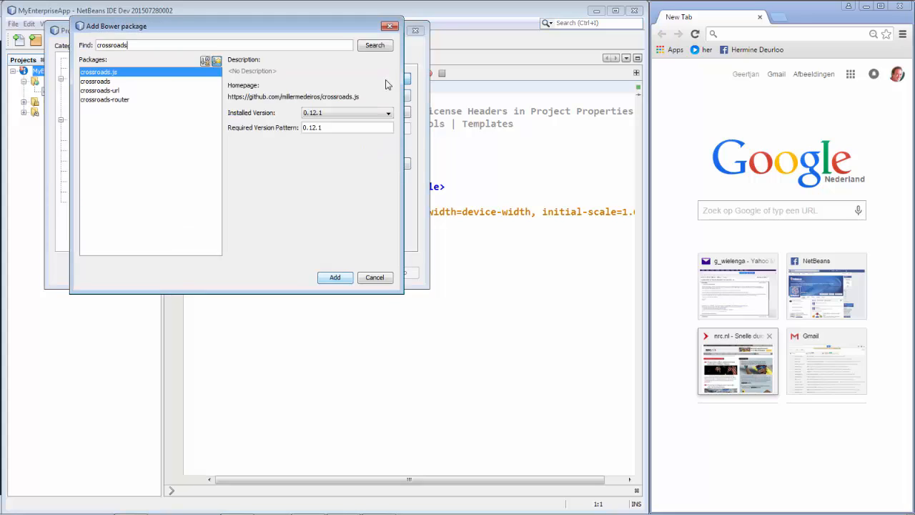
text(s)
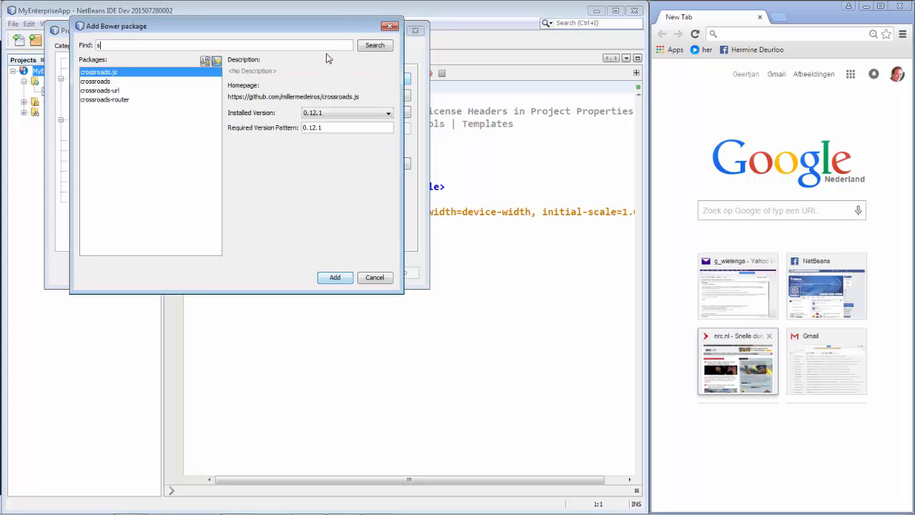
text(ignals)
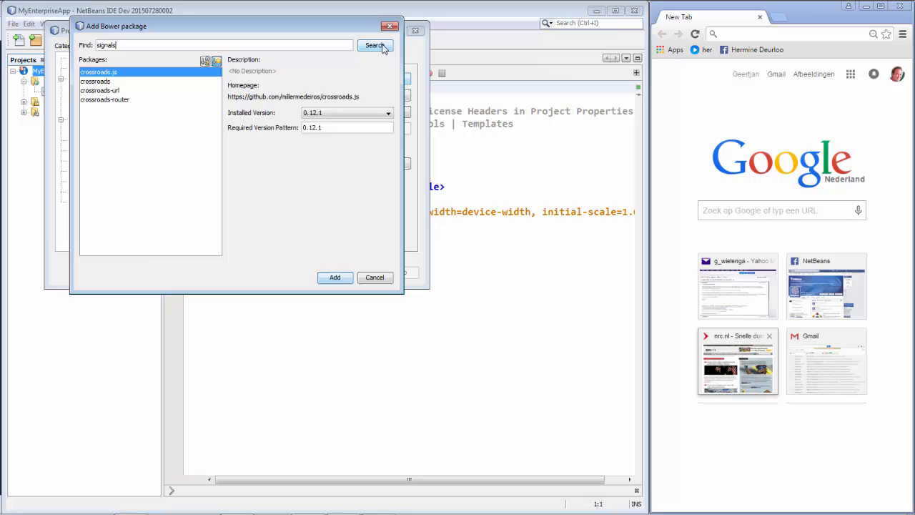
click(374, 45)
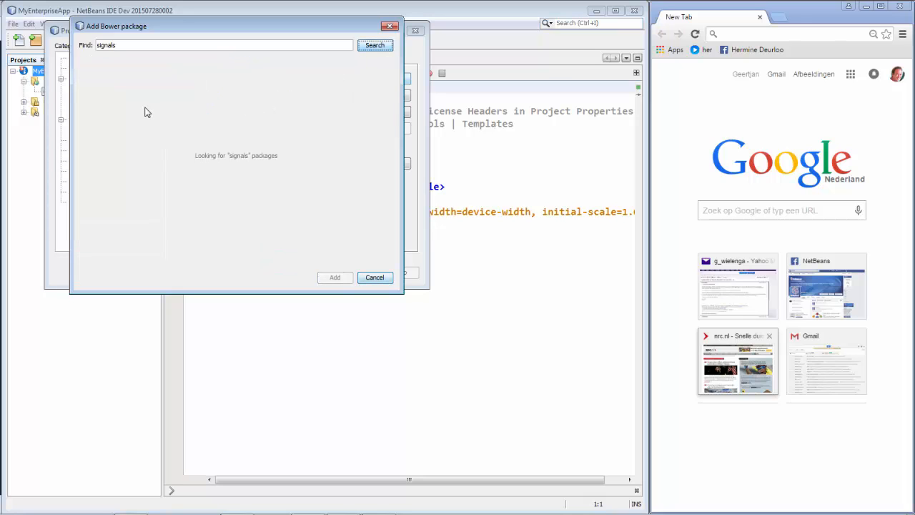
click(374, 45)
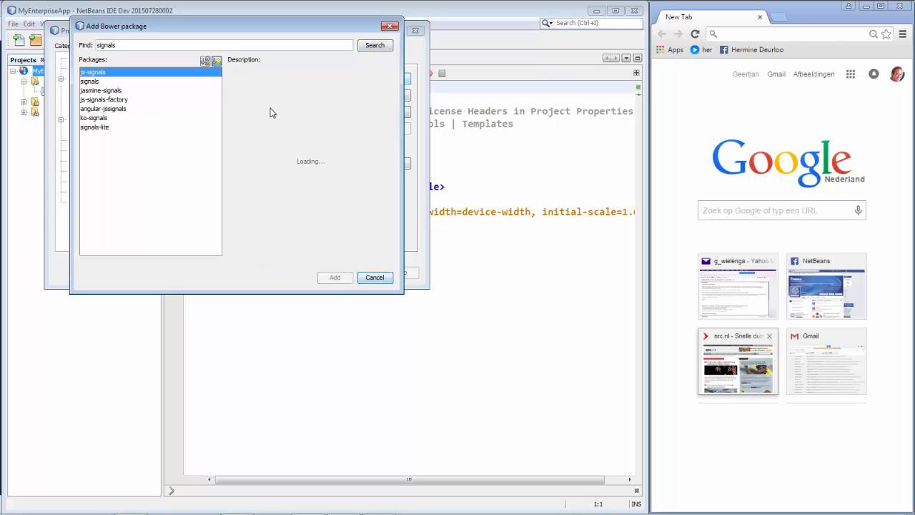
click(335, 277)
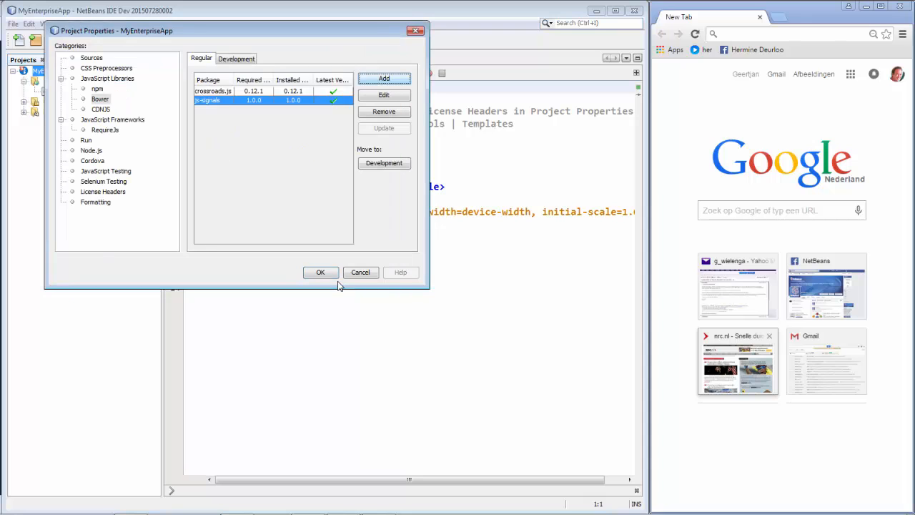
click(320, 272)
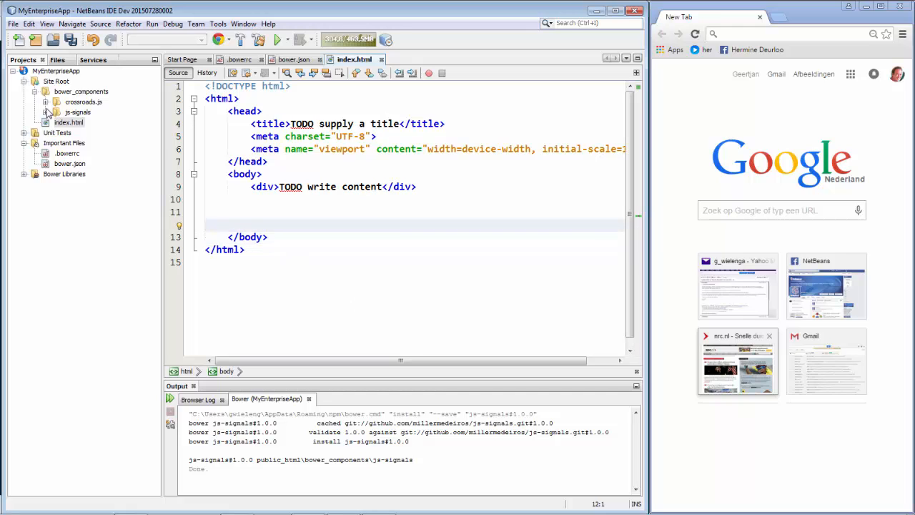
Add signals.min.js and crossroads.min.js script tags before </body>, then run the project.
click(56, 113)
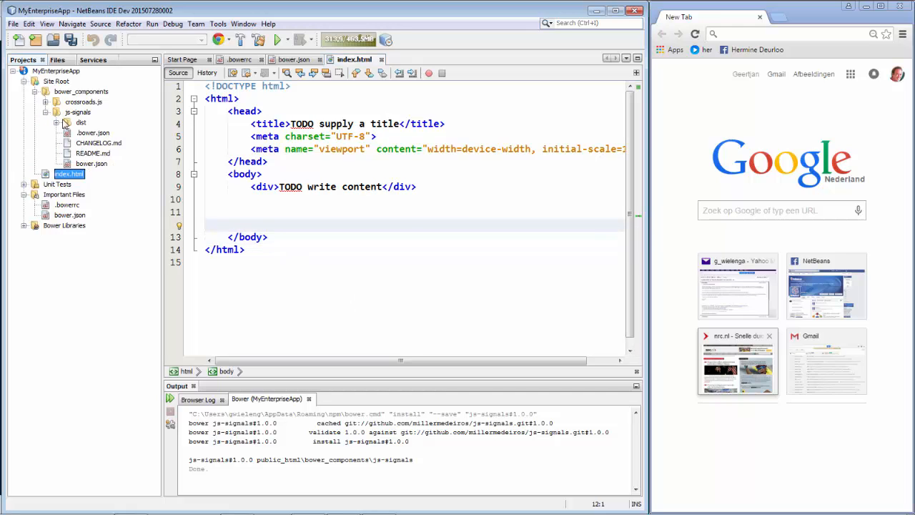
click(56, 122)
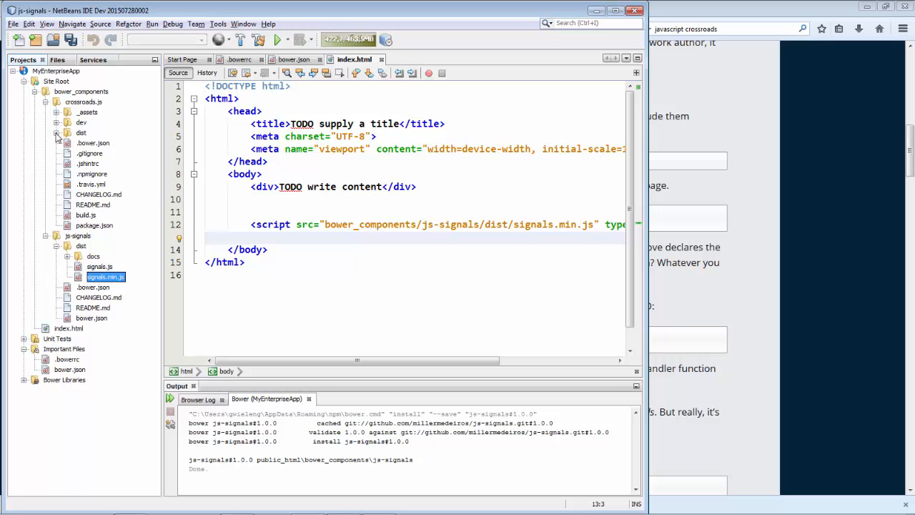
click(56, 132)
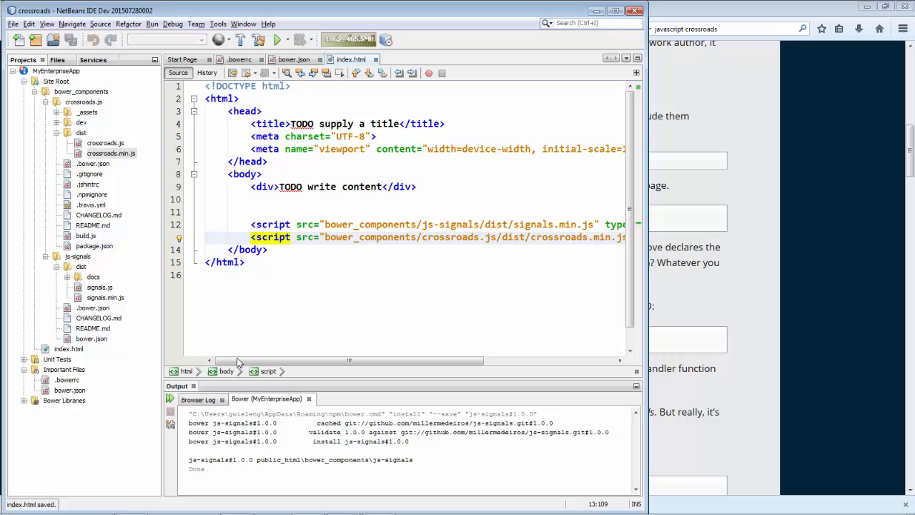
click(45, 73)
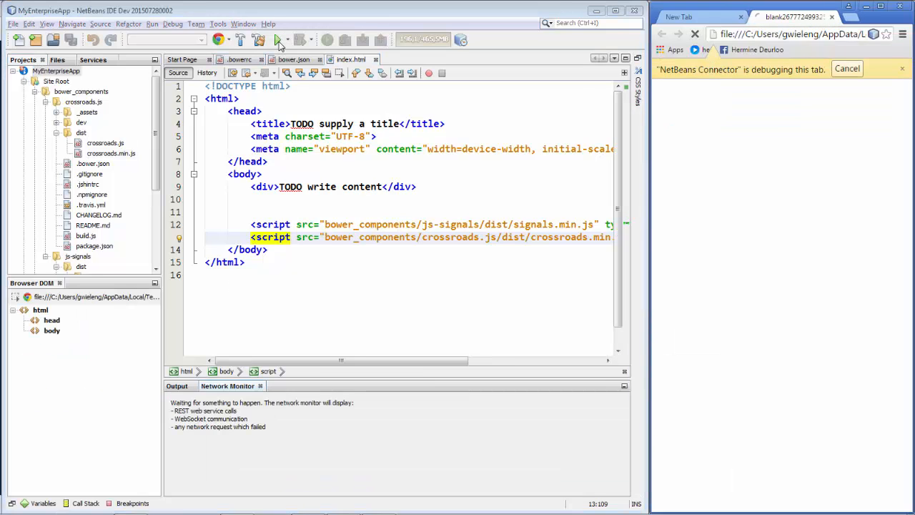
View Output, Browser Log and Network Monitor, and inspect the failed favicon.ico request.
click(277, 39)
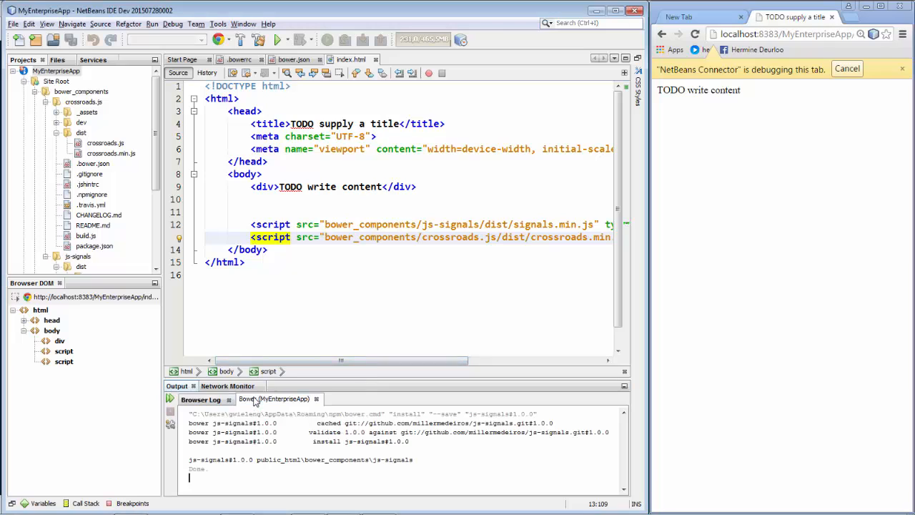
click(201, 399)
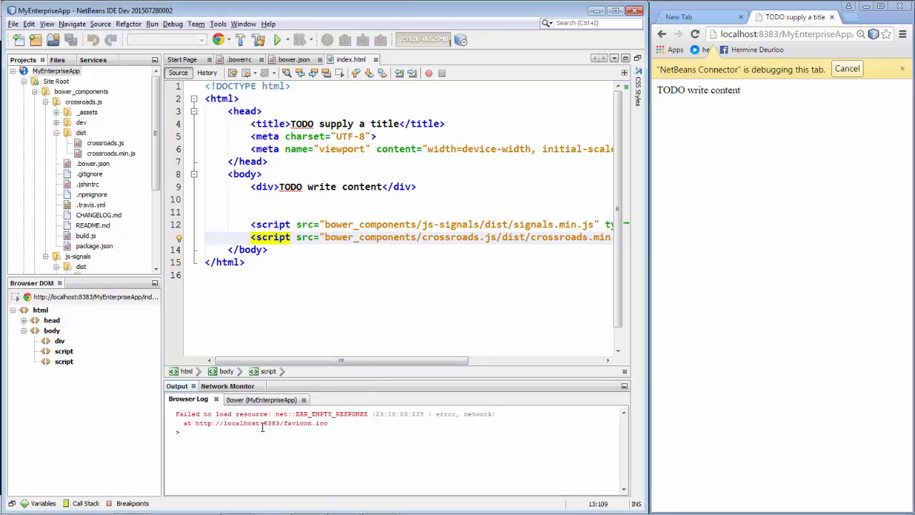
click(228, 386)
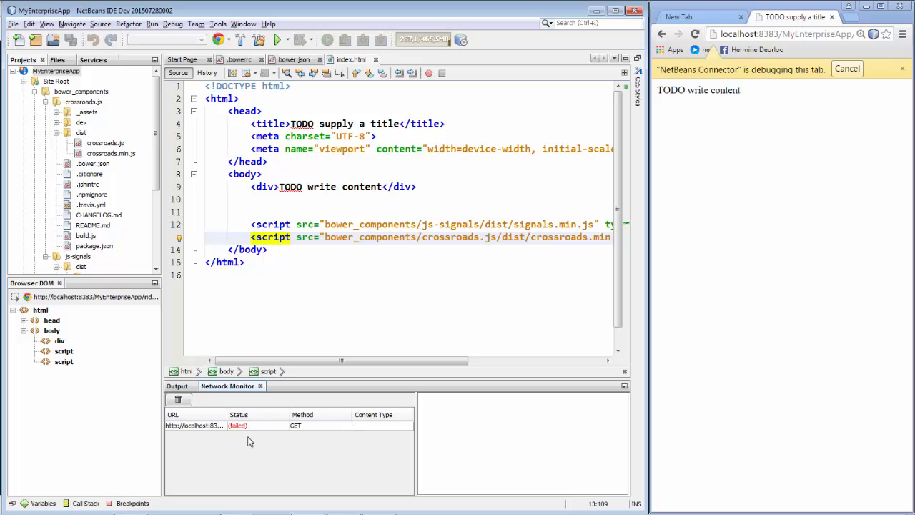
mouse_move(219, 415)
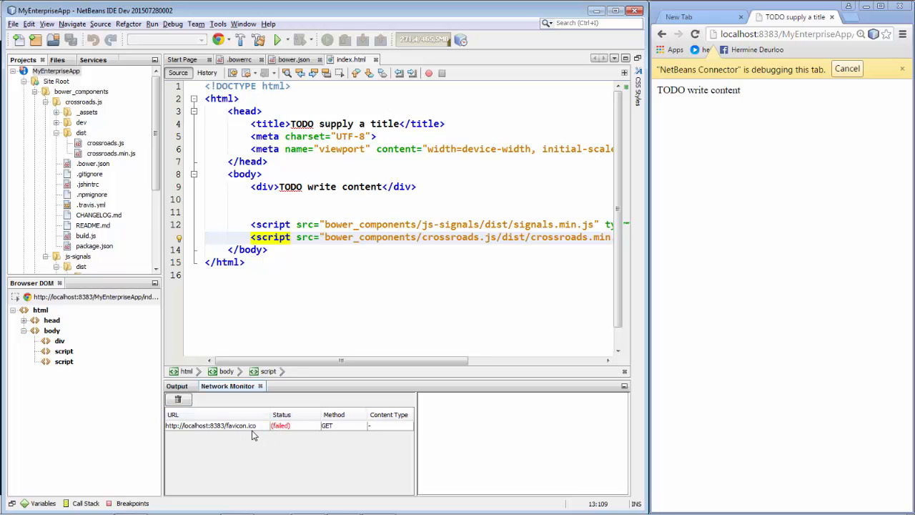
click(210, 426)
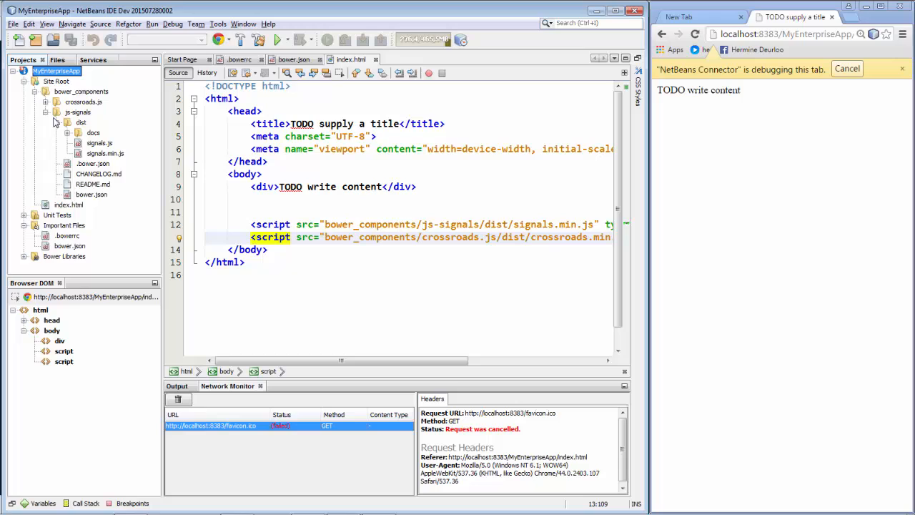
click(56, 123)
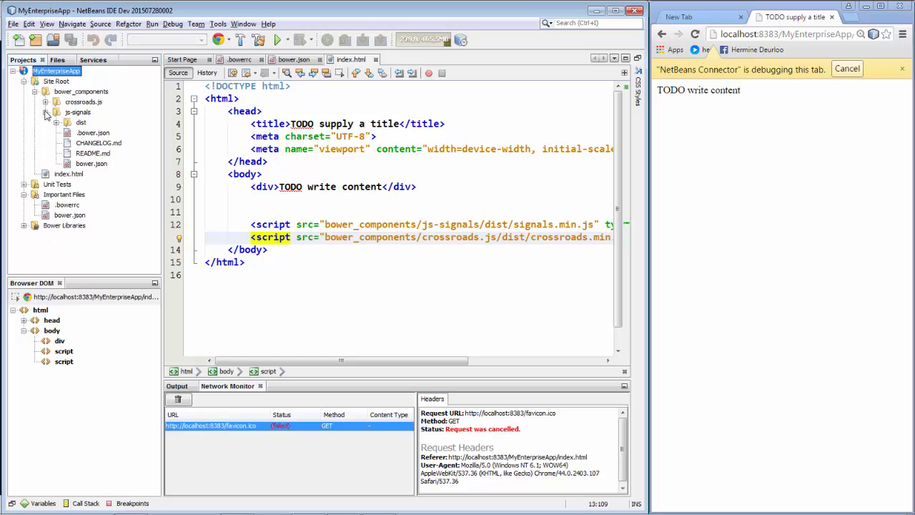
Create app.js in the site folder and reference it from index.html.
right_click(81, 92)
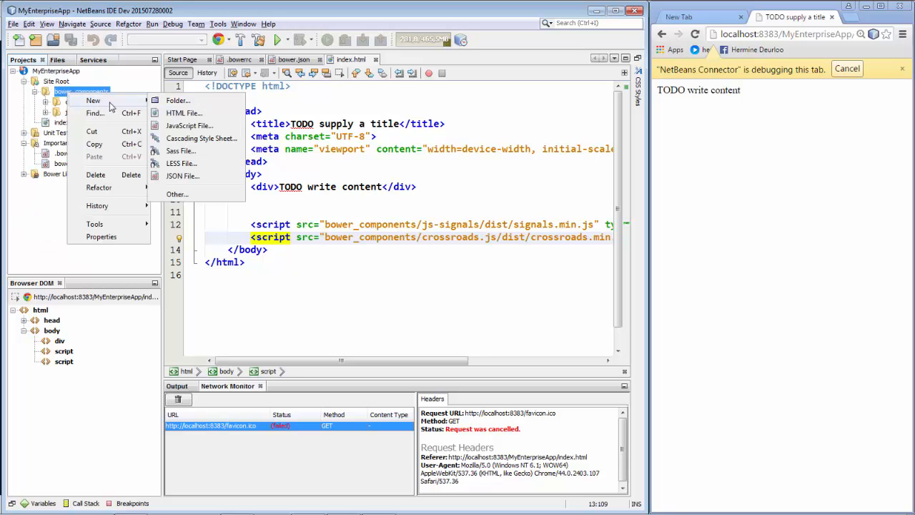
mouse_move(190, 125)
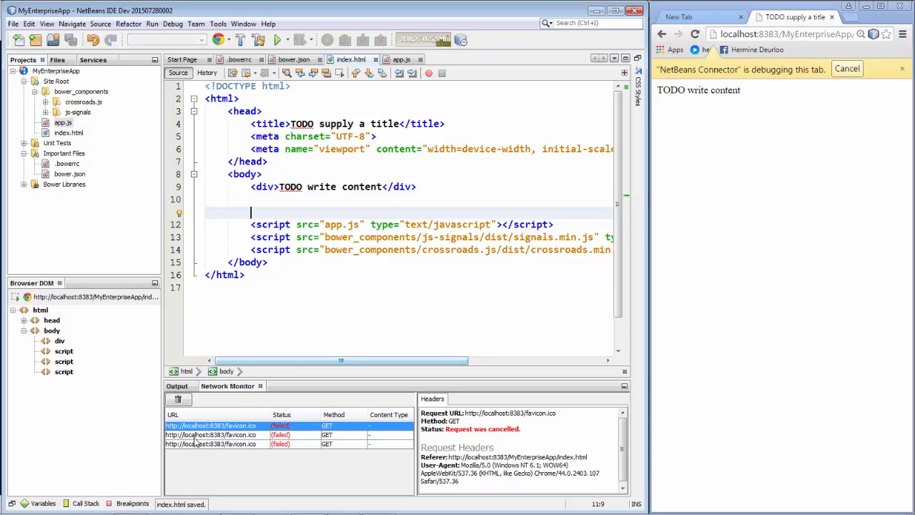
click(177, 399)
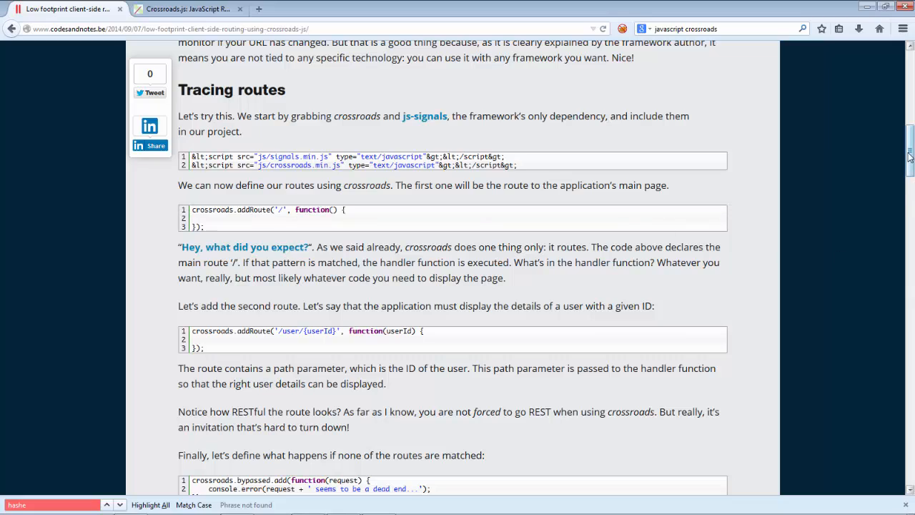
Scroll the article down to the 'Putting it all together' routing code listing.
scroll(down, 3)
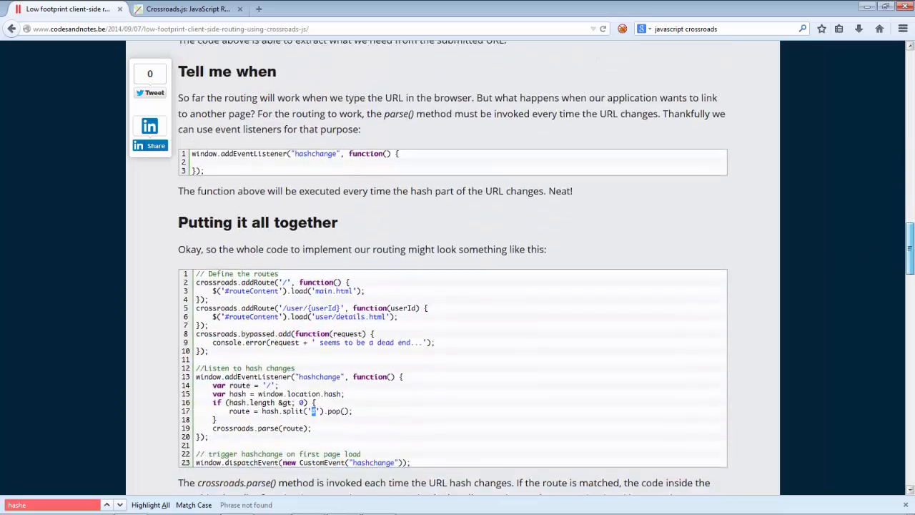
scroll(down, 3)
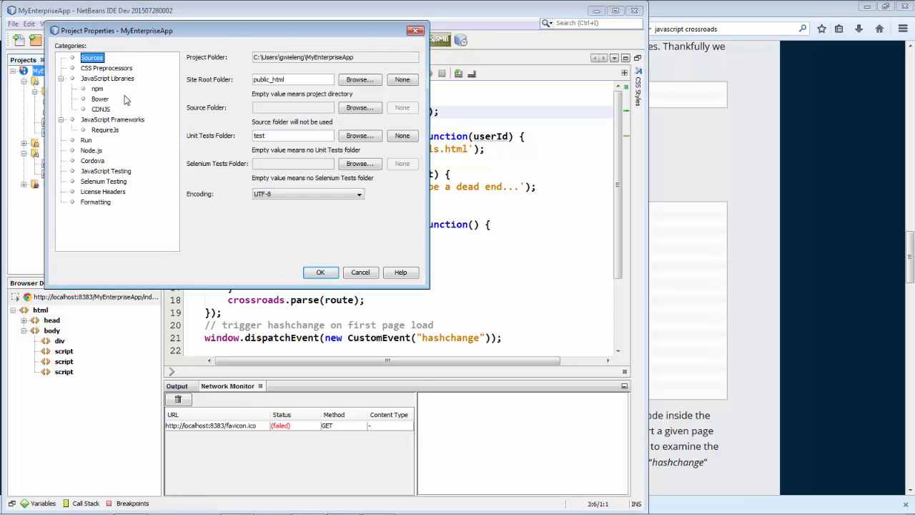
Add the jquery 2.1.4 Bower package, watch its install output, and expand its folder.
click(100, 98)
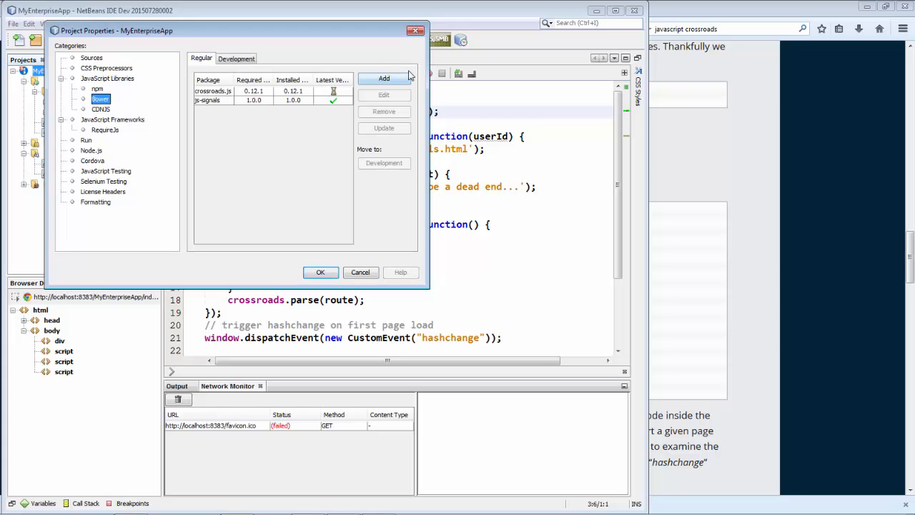
click(384, 78)
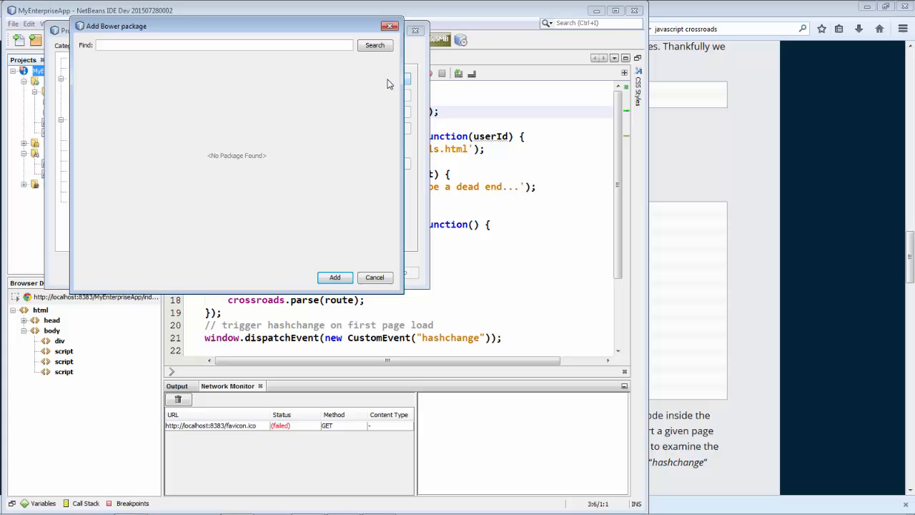
text(jquery)
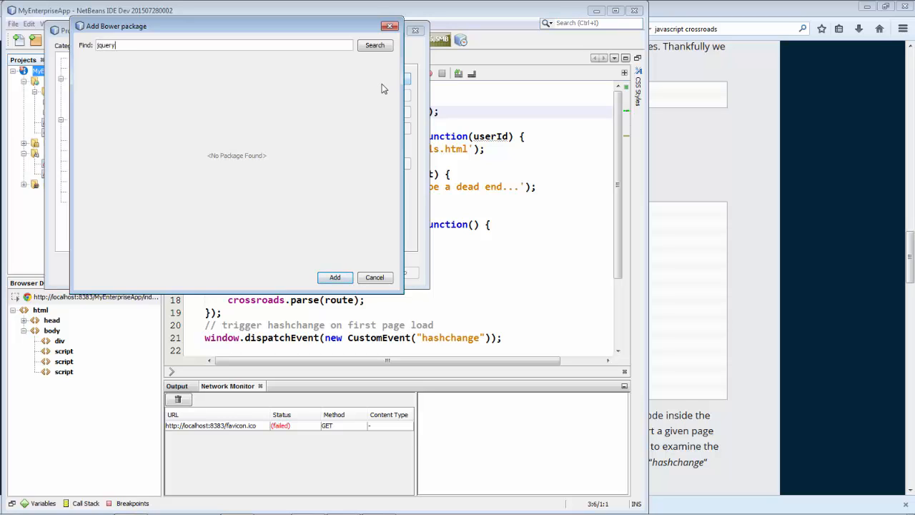
click(374, 45)
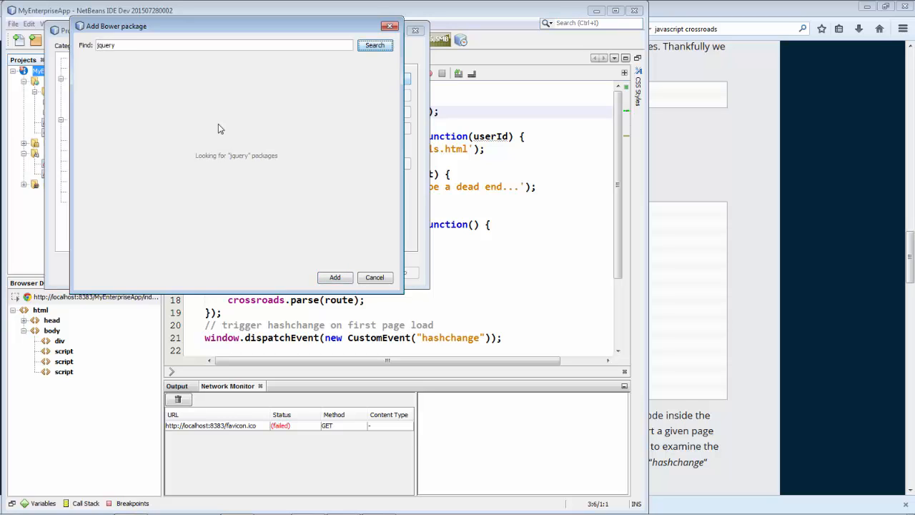
mouse_move(184, 113)
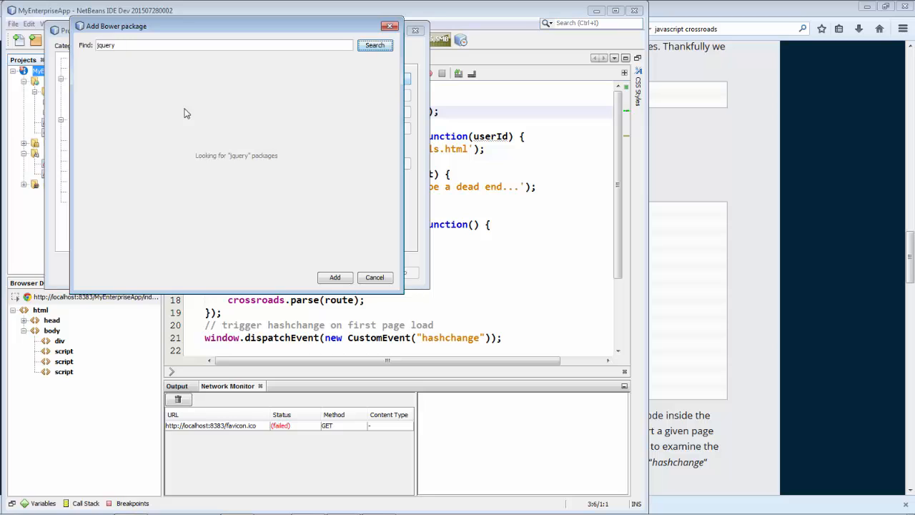
click(374, 45)
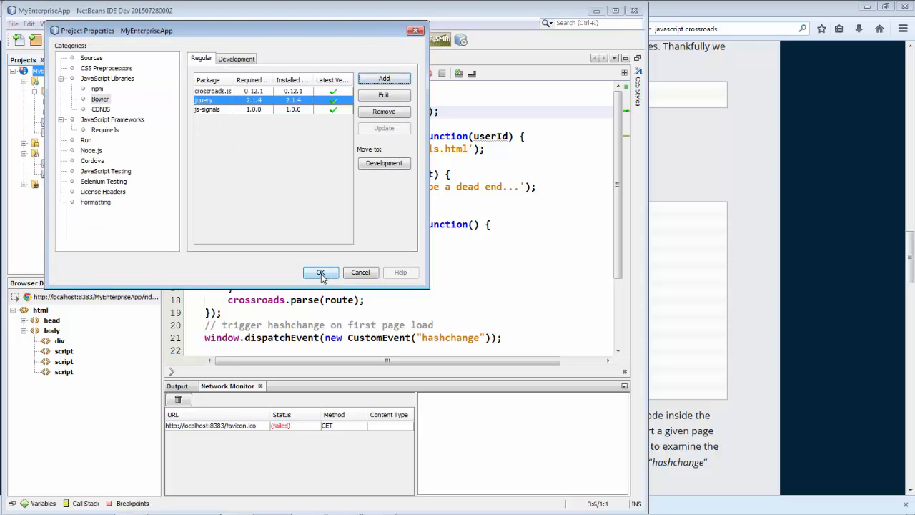
click(321, 273)
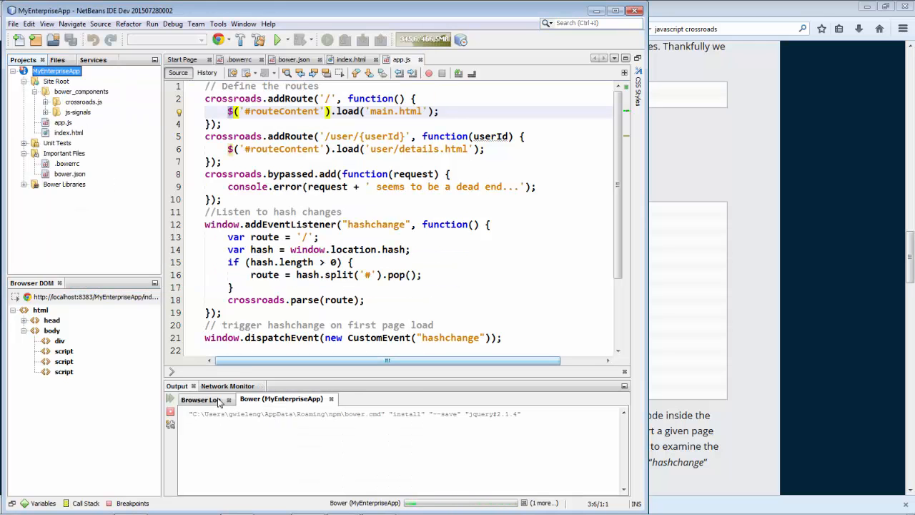
click(202, 399)
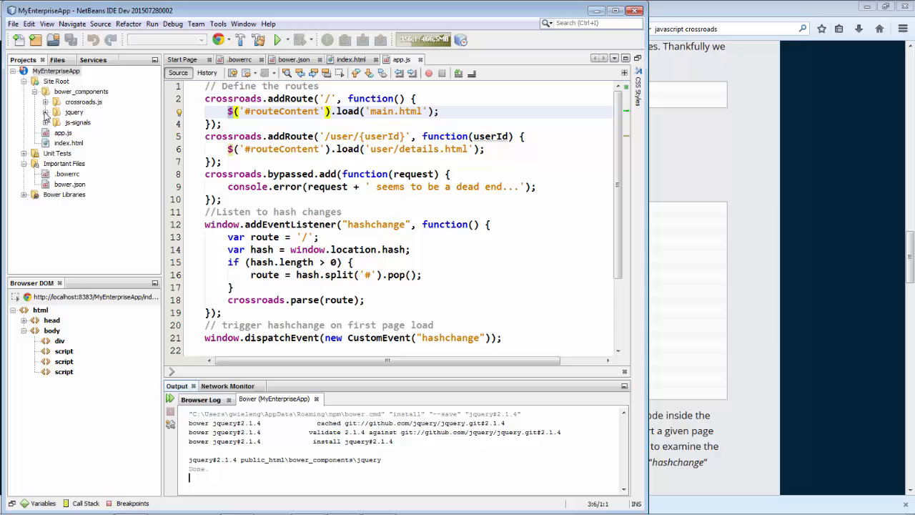
click(45, 112)
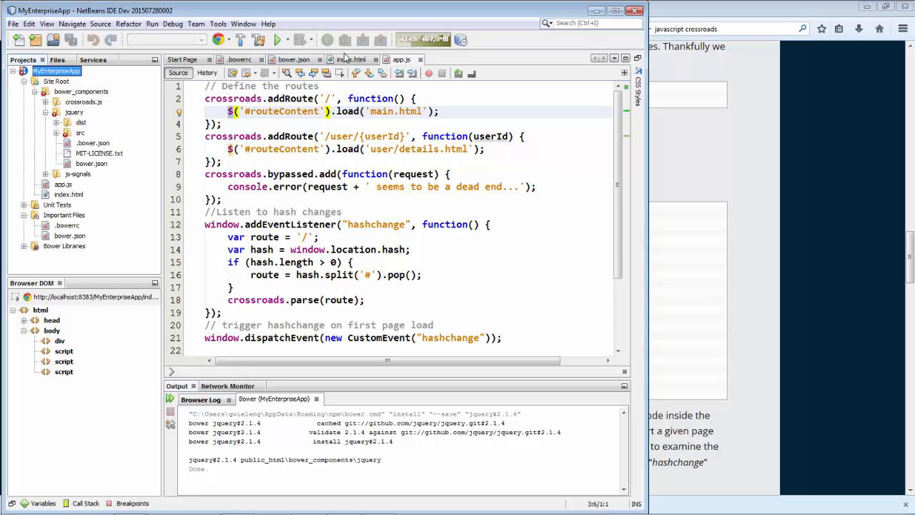
Run index.html, add a jquery.min.js script reference to it, and check the browser log.
right_click(351, 60)
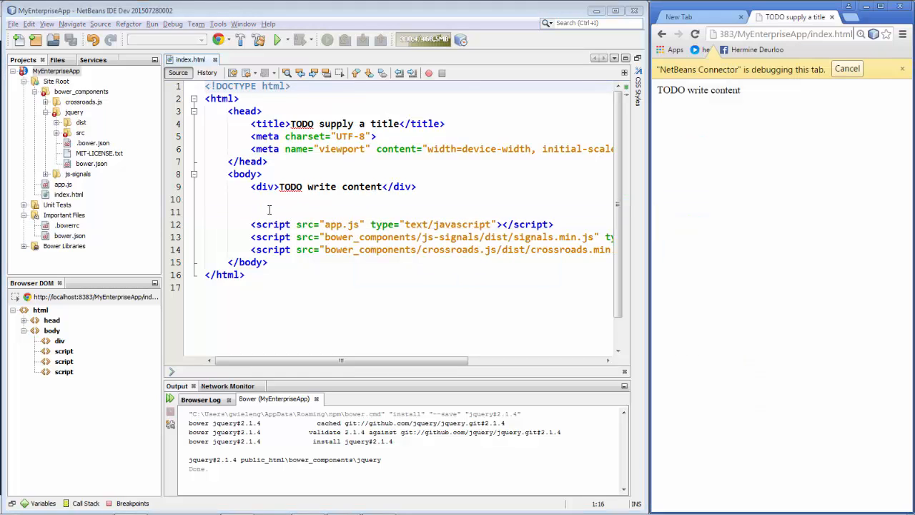
click(269, 210)
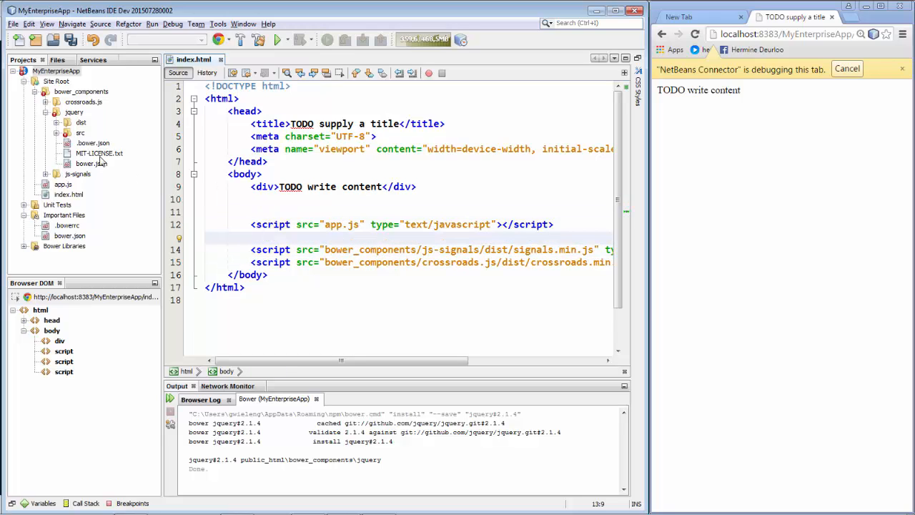
click(56, 121)
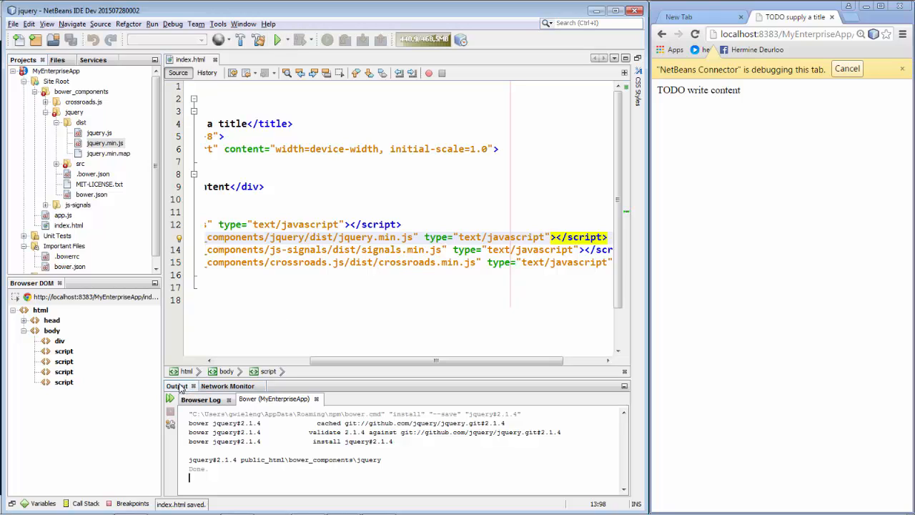
click(190, 399)
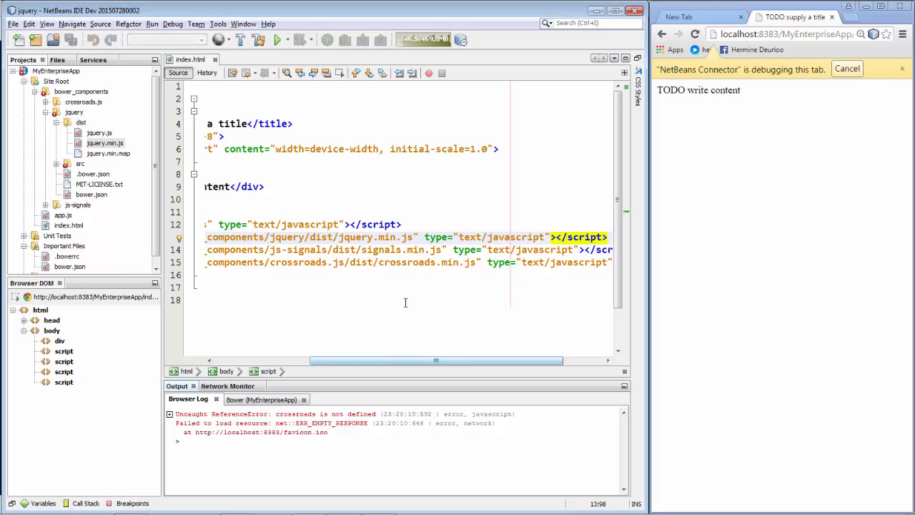
Load jQuery, signals and crossroads before app.js, then clear the Network Monitor's logged requests.
click(391, 249)
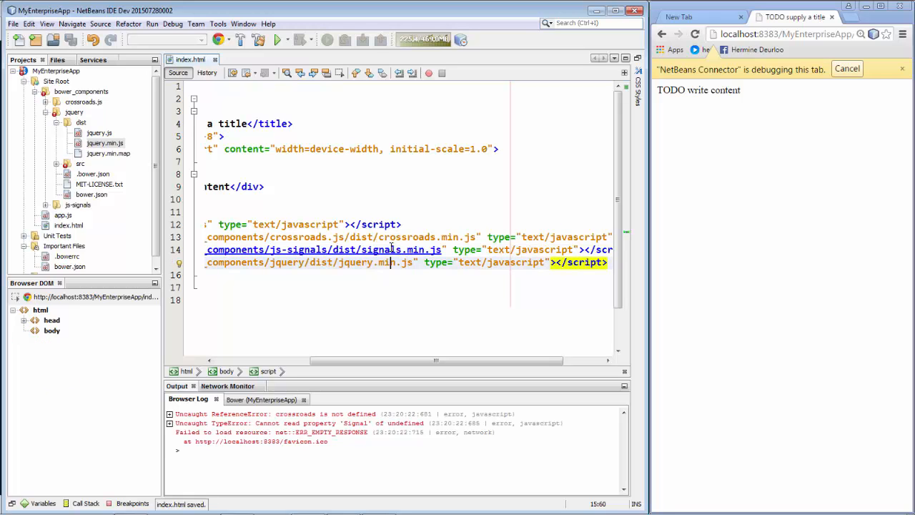
click(17, 331)
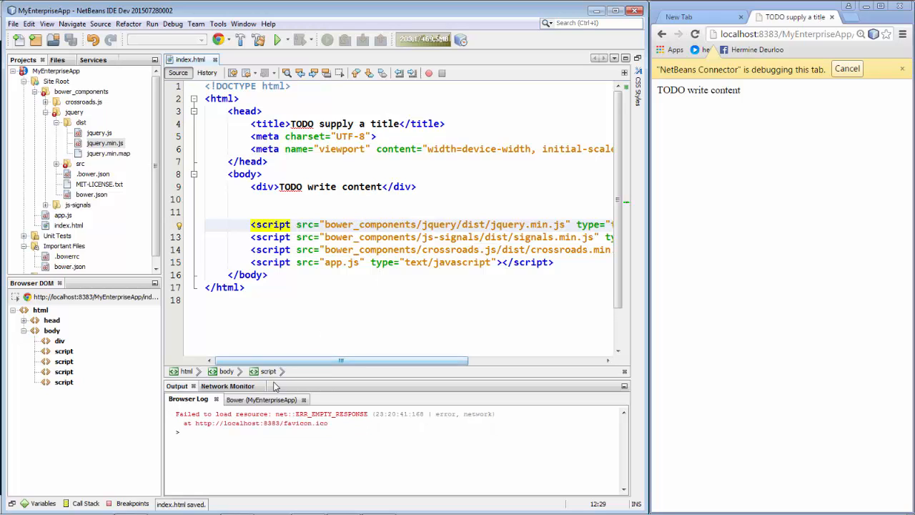
click(227, 386)
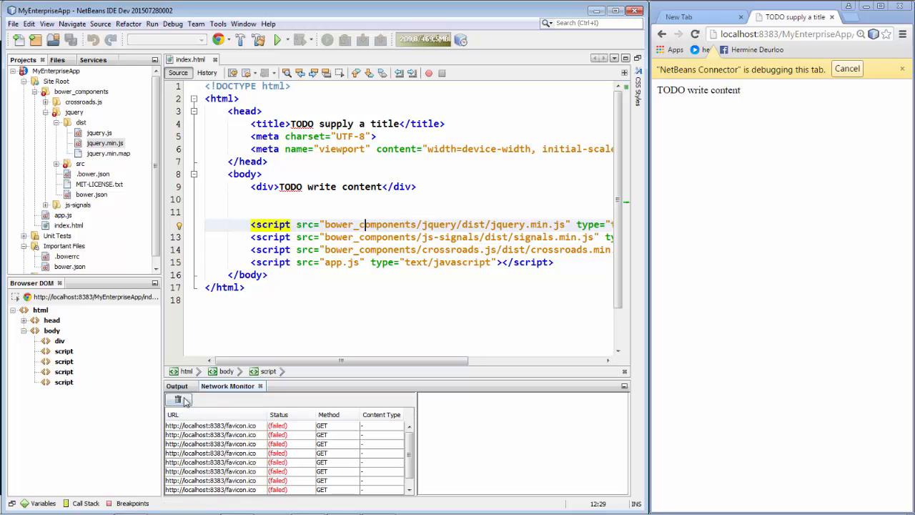
click(177, 400)
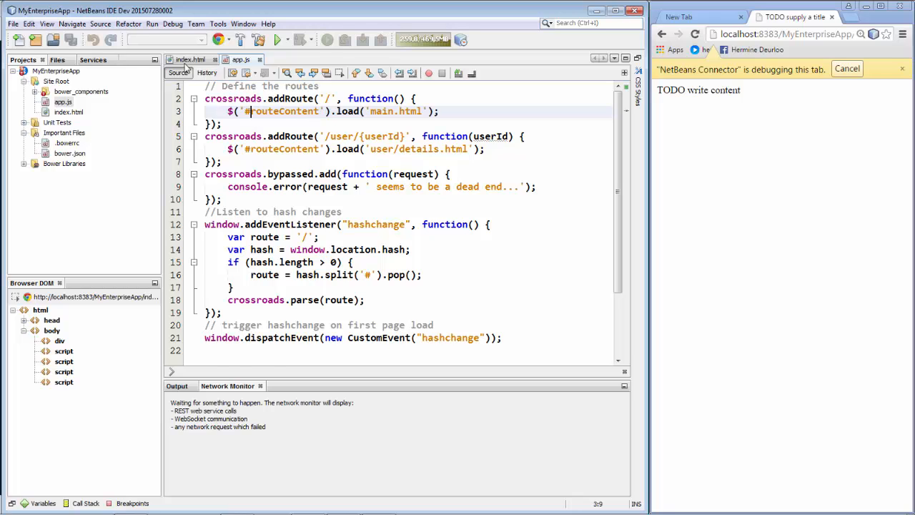
Give the index.html div id="routeContent" and the text 'to be replaced'.
click(188, 60)
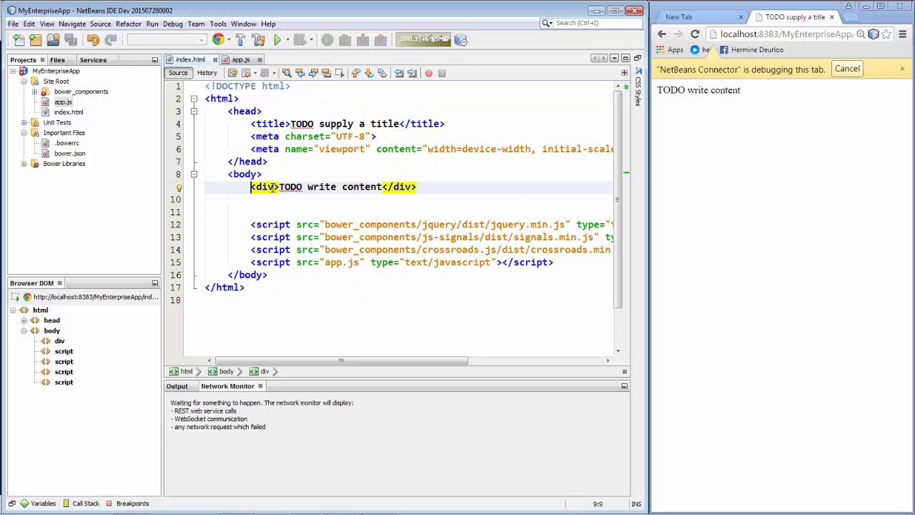
text(id="")
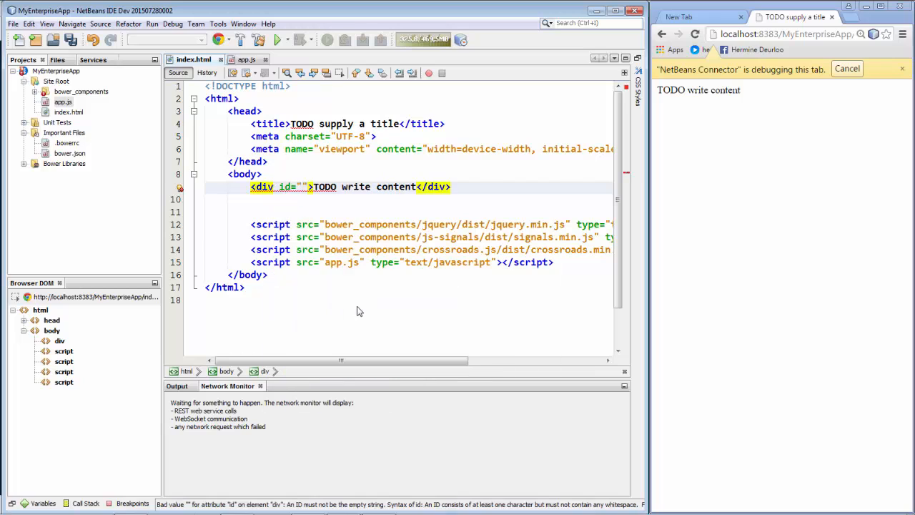
text(roure)
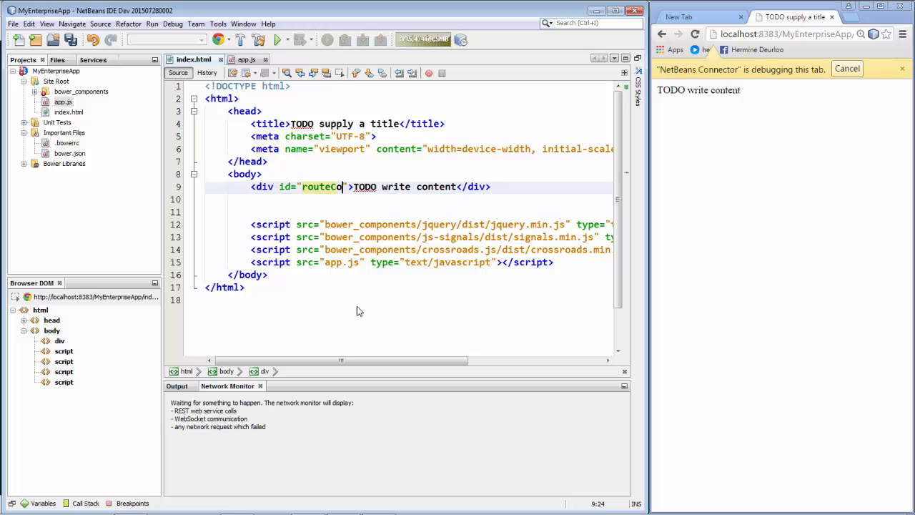
text(ntent)
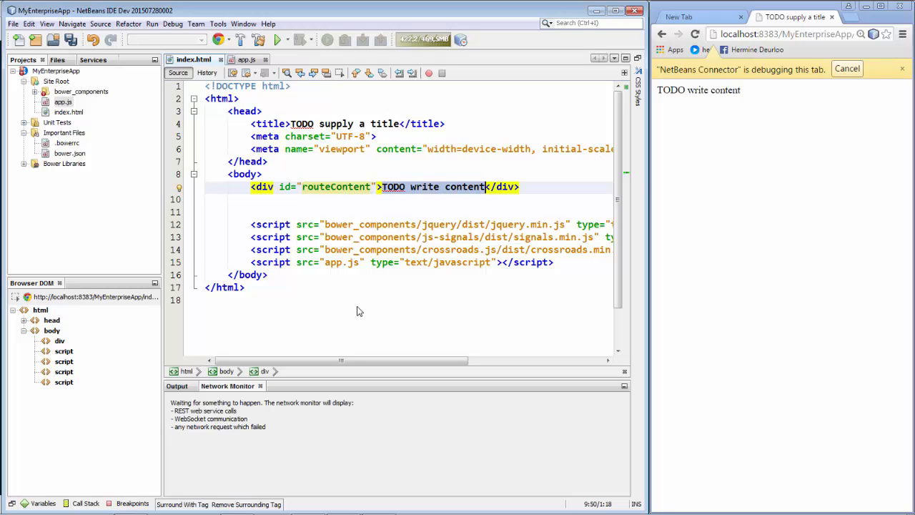
text(t)
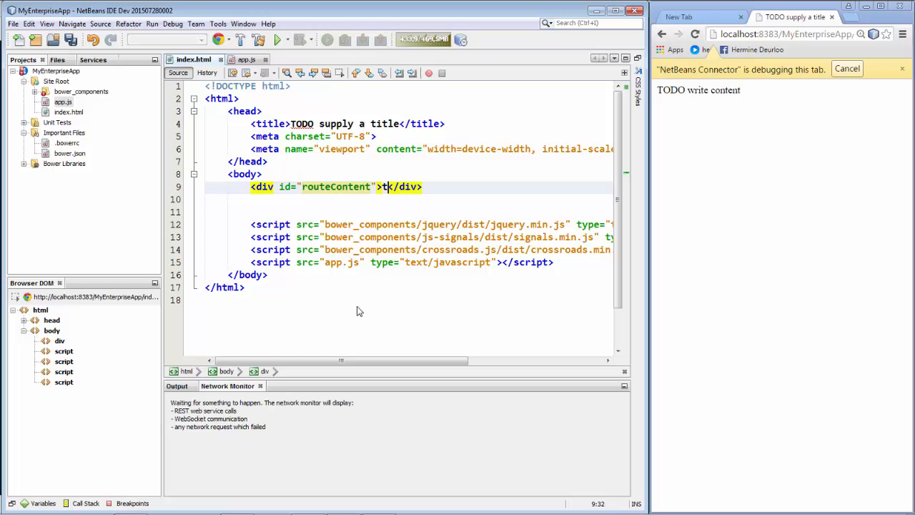
text(o be replaced)
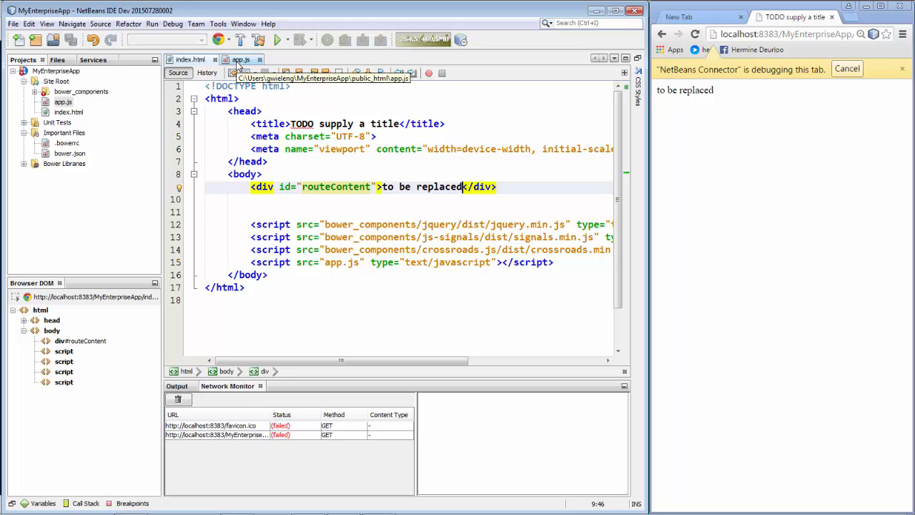
click(241, 60)
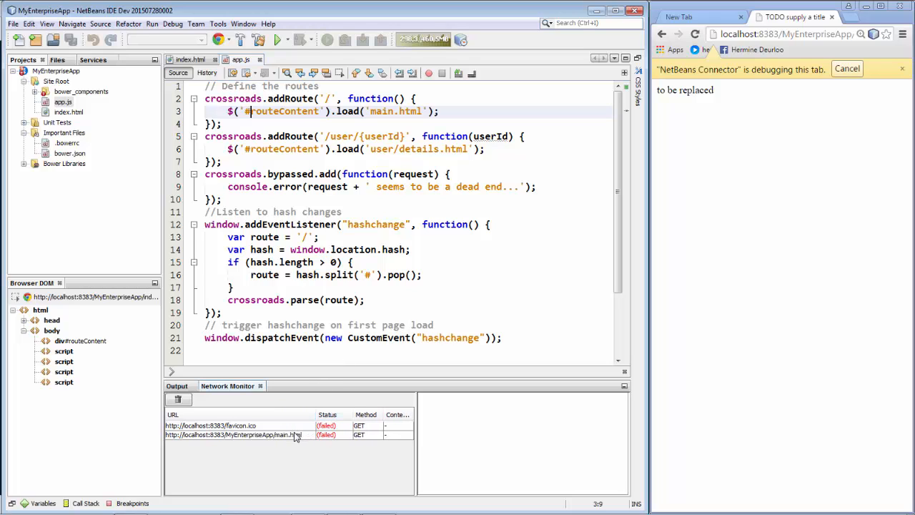
mouse_move(366, 289)
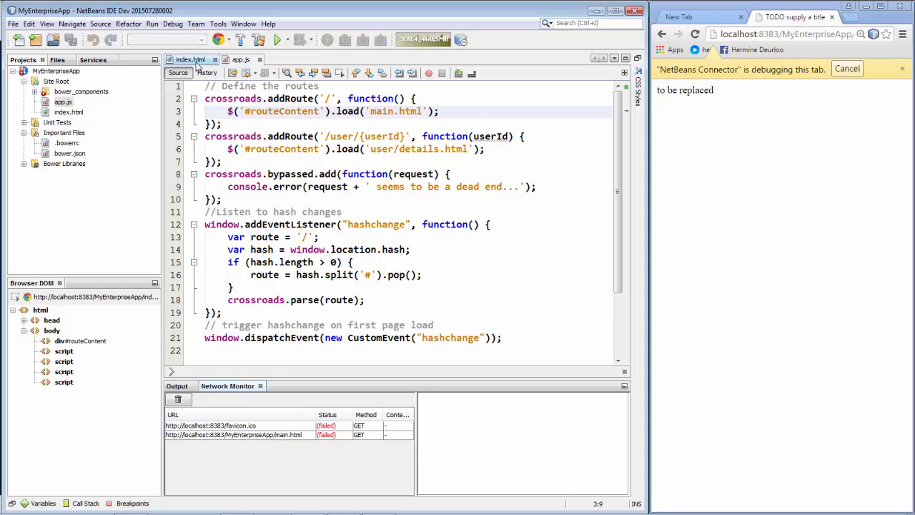
click(190, 58)
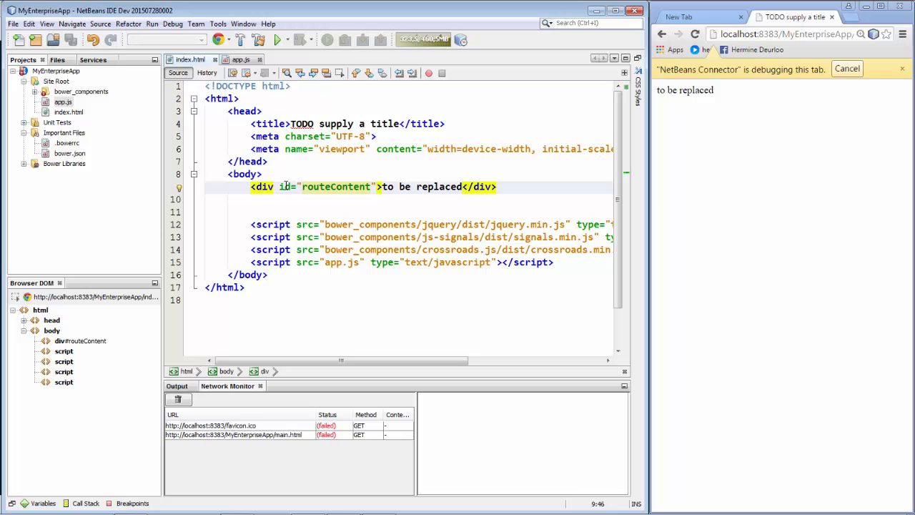
mouse_move(258, 94)
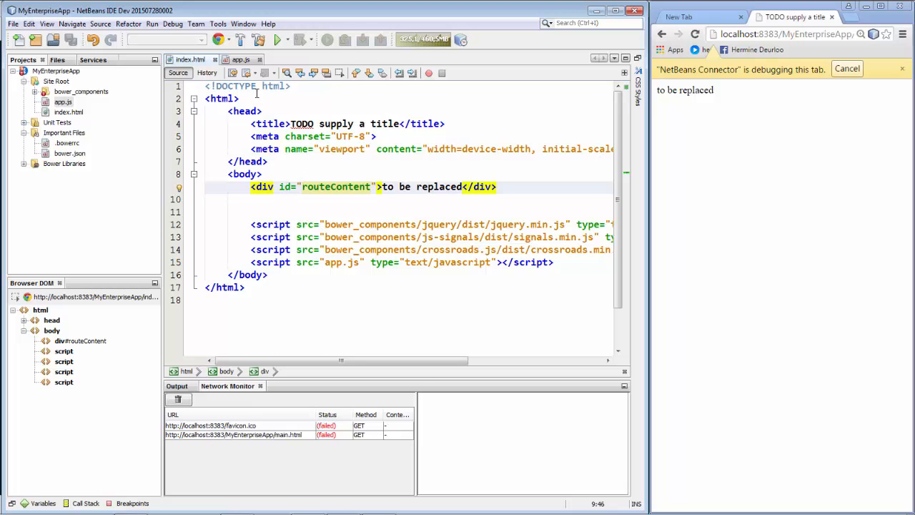
click(243, 60)
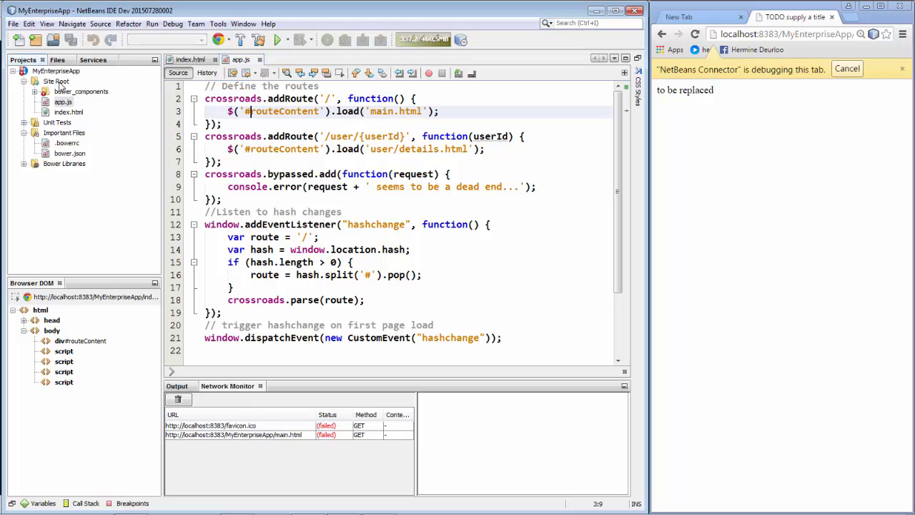
Create main.html in the Site Root with 'main' as its title and div text.
right_click(56, 81)
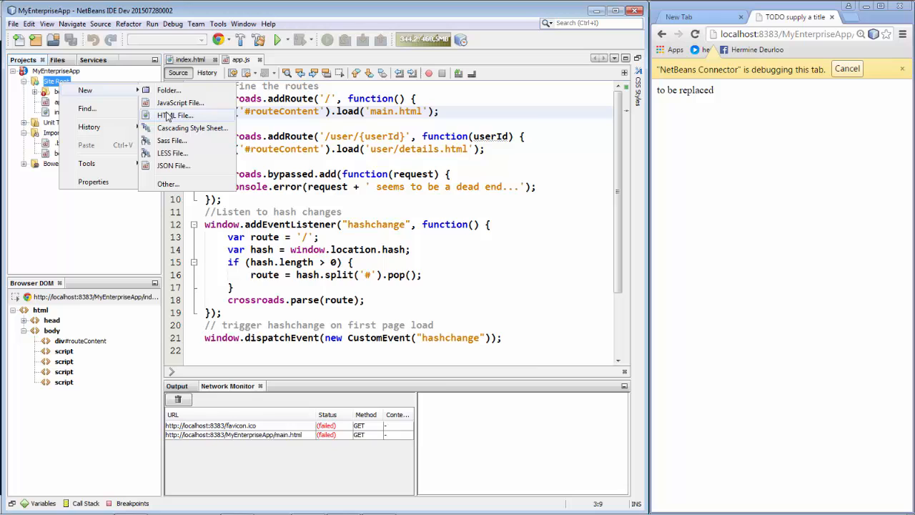
click(175, 115)
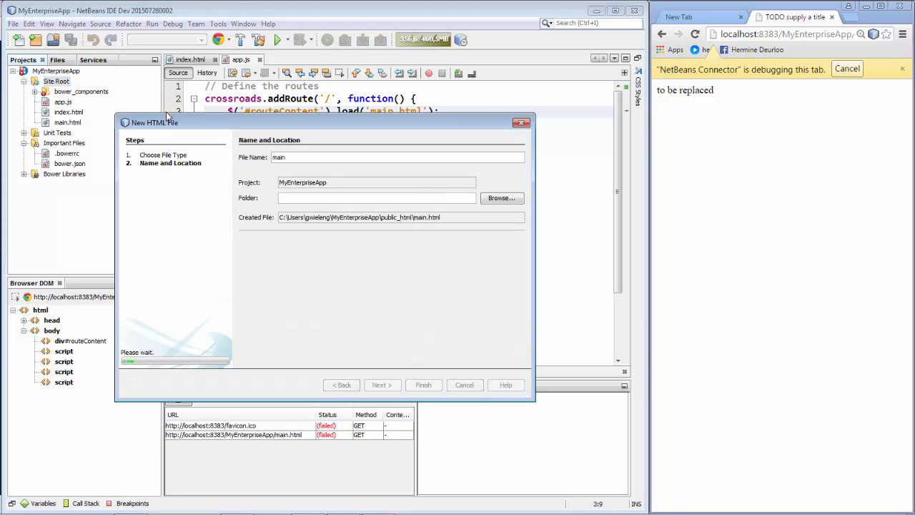
click(423, 385)
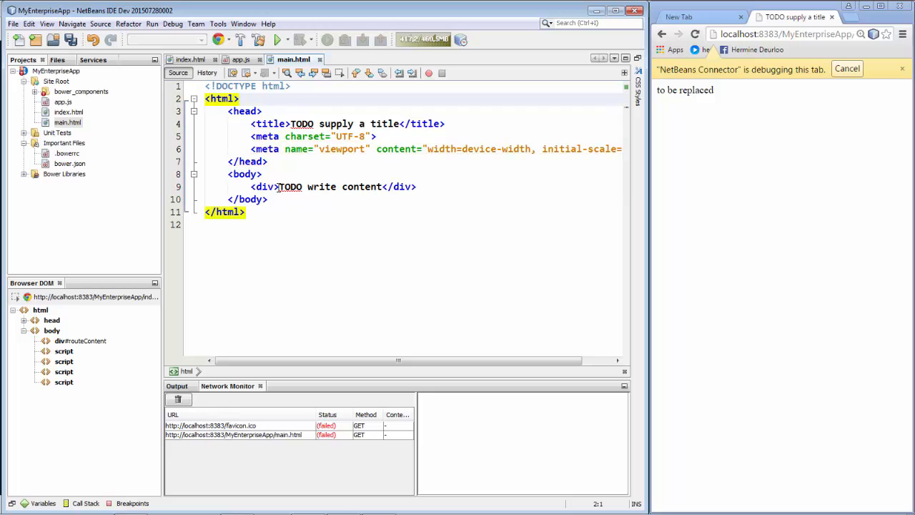
text(main</div>)
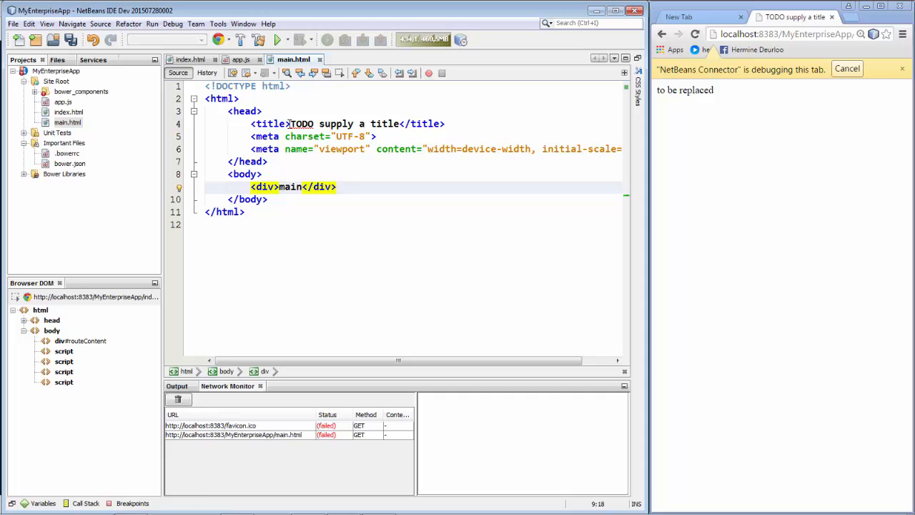
text(main)
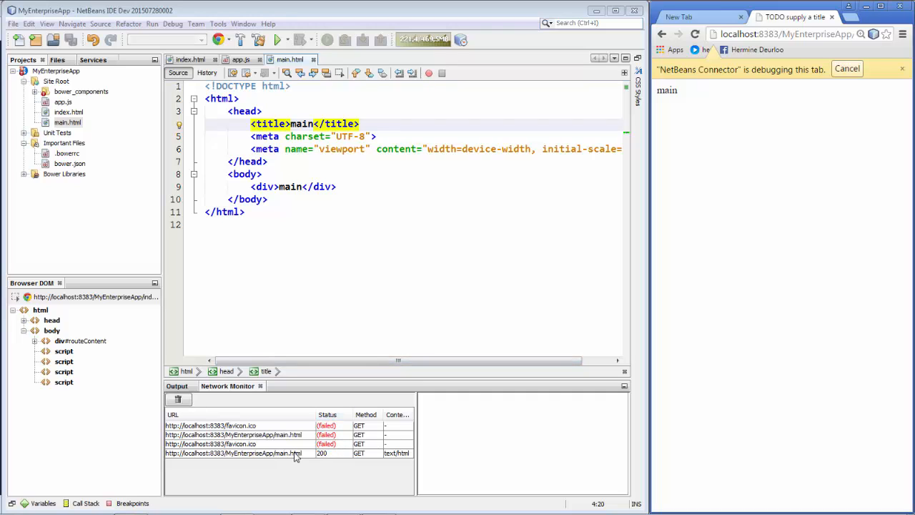
mouse_move(769, 190)
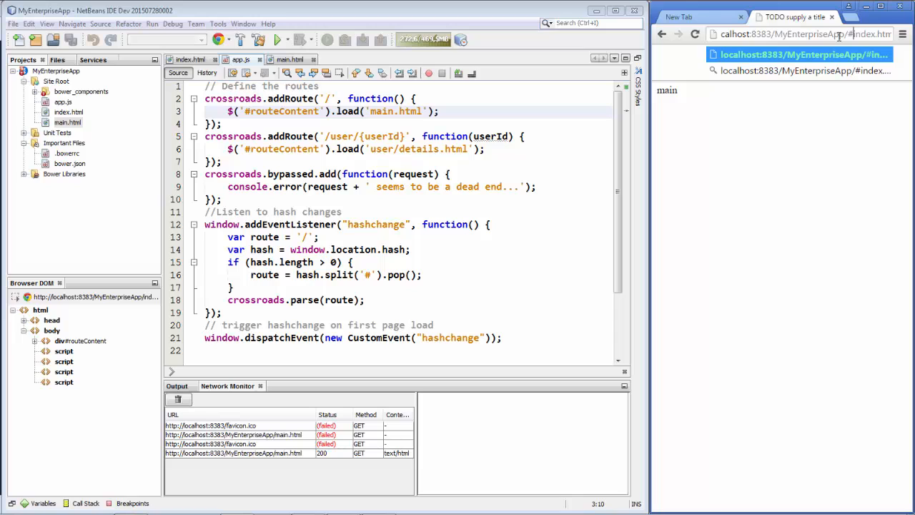
Change the browser address hash to the #/user route to request user/details.html.
double_click(884, 33)
text(/)
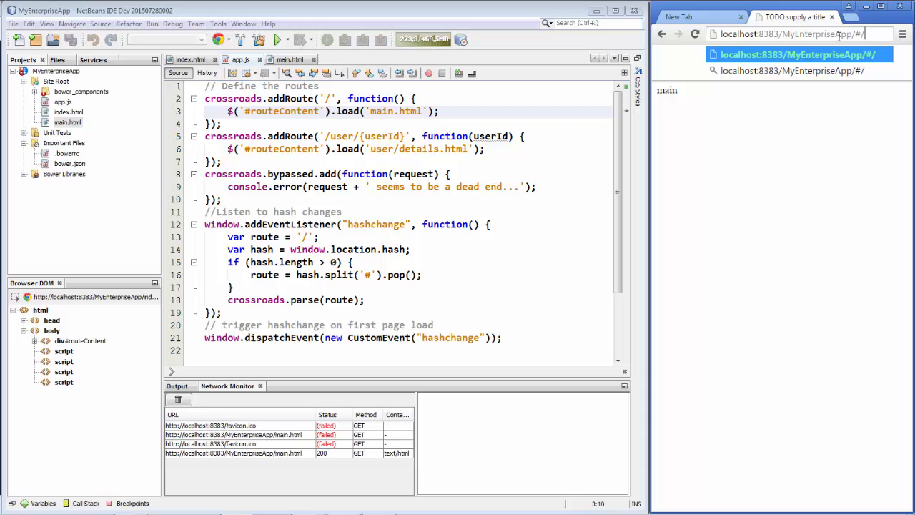
text(us)
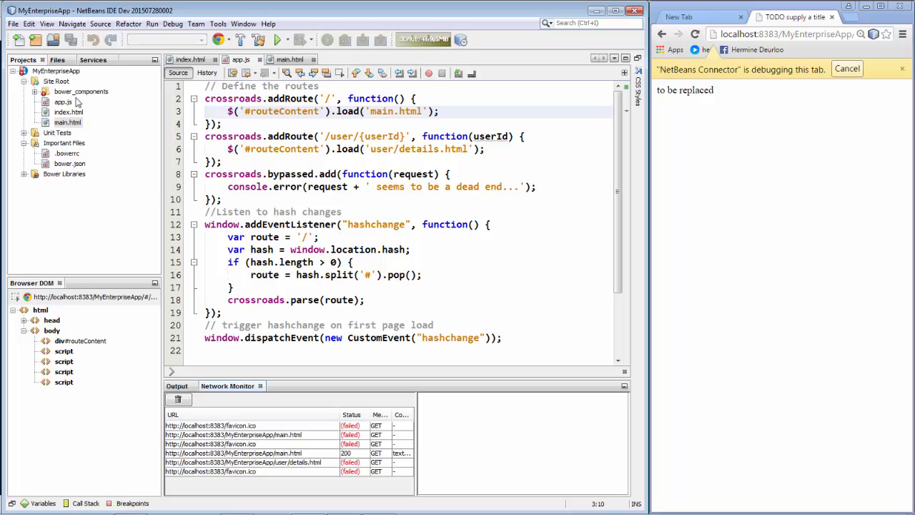
Create details.html in a user folder with 'details' as its title and div text.
right_click(54, 80)
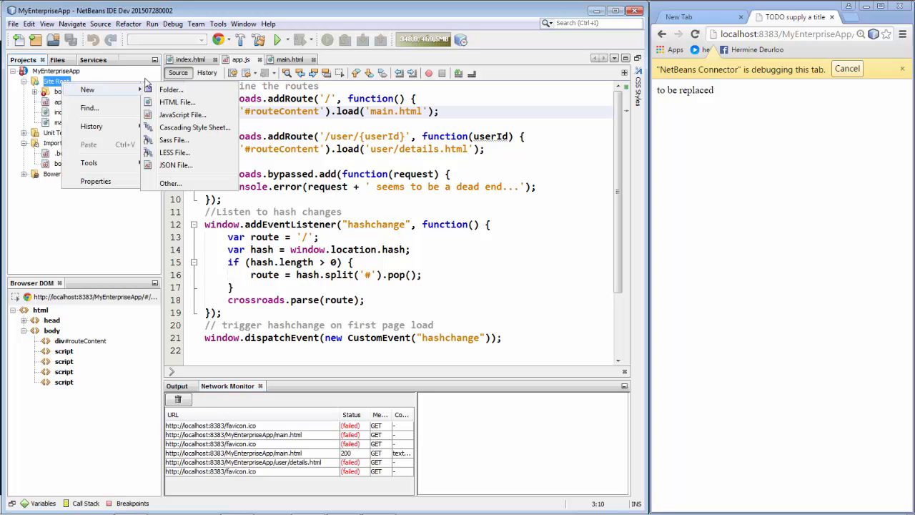
click(177, 102)
text(details)
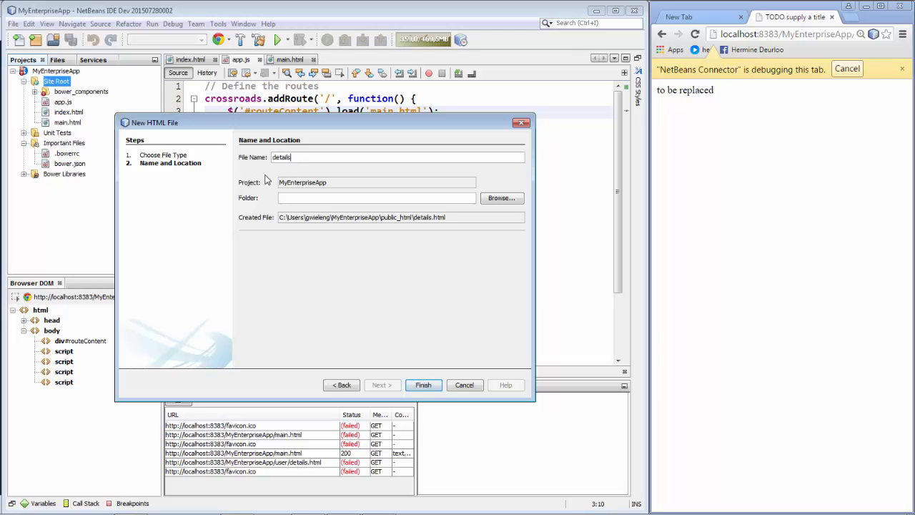
text(user)
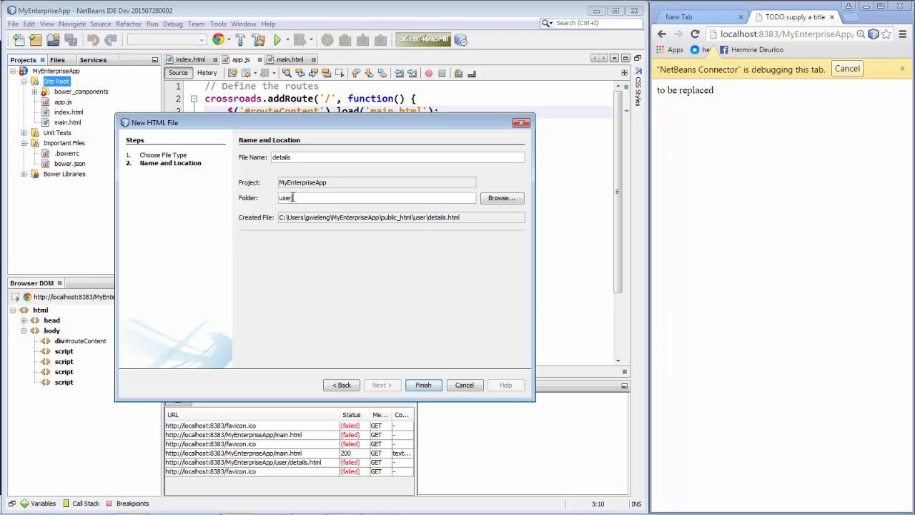
click(423, 384)
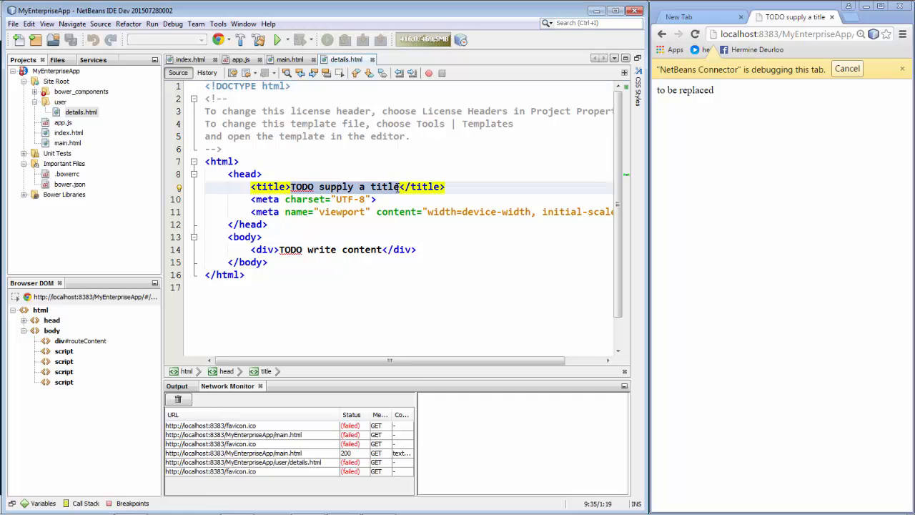
text(details</title>)
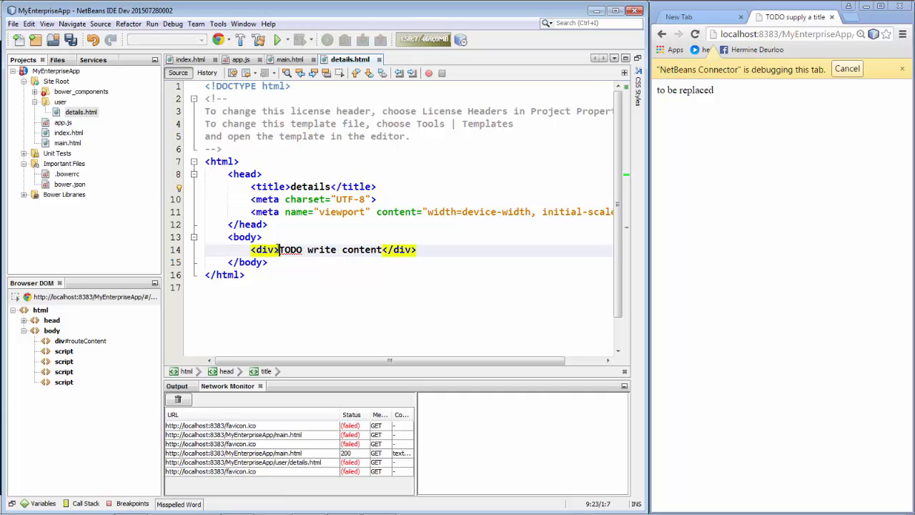
text(details</div>)
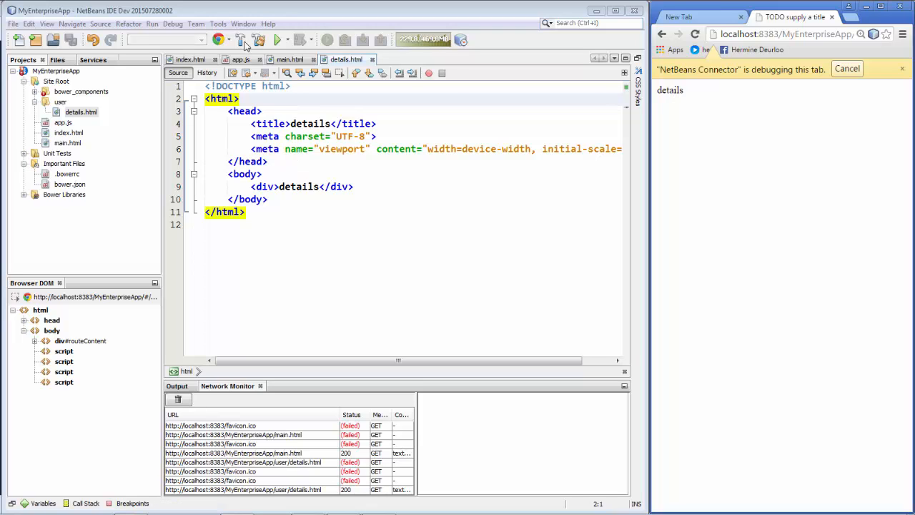
Move the copied load line into crossroads.bypassed, replacing user/details.html with deadend.html.
click(236, 60)
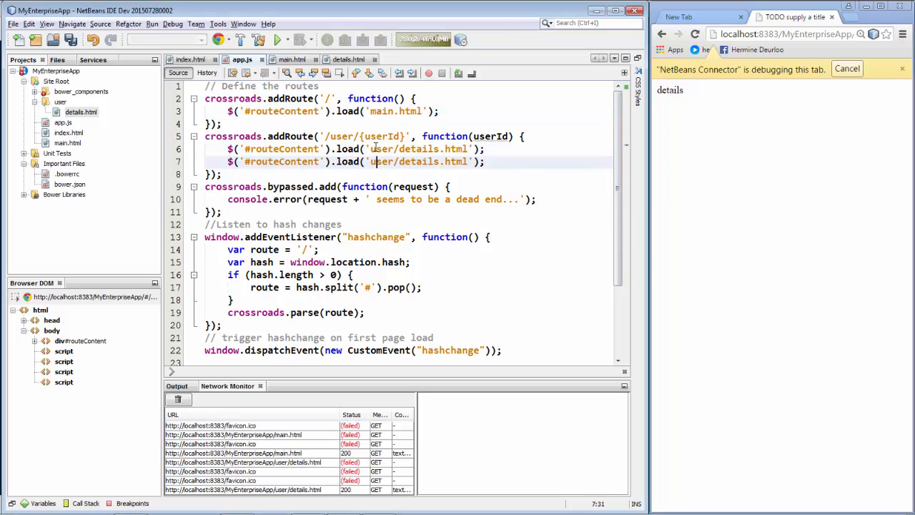
key(Delete)
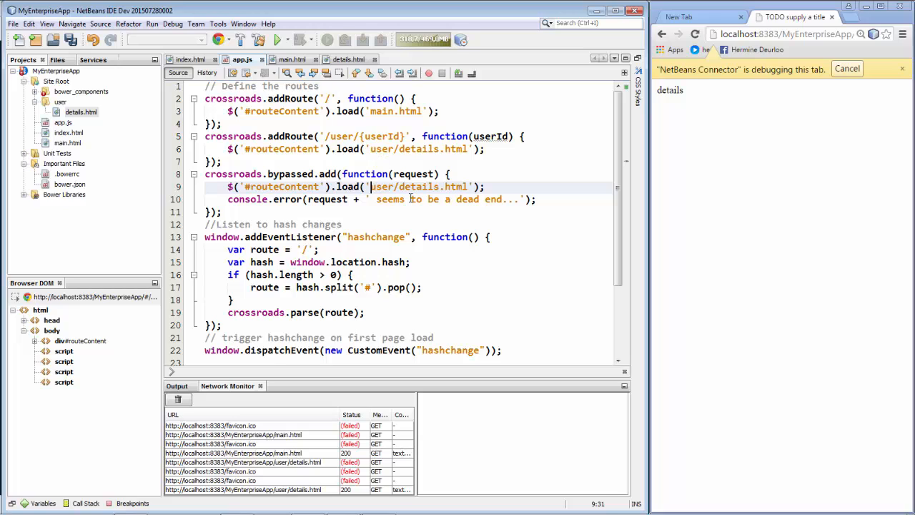
double_click(404, 187)
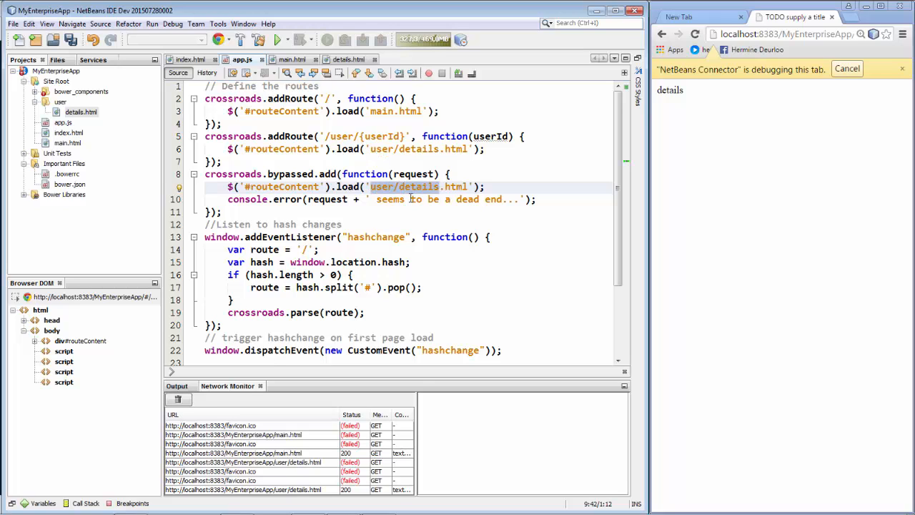
text(deadend.html)
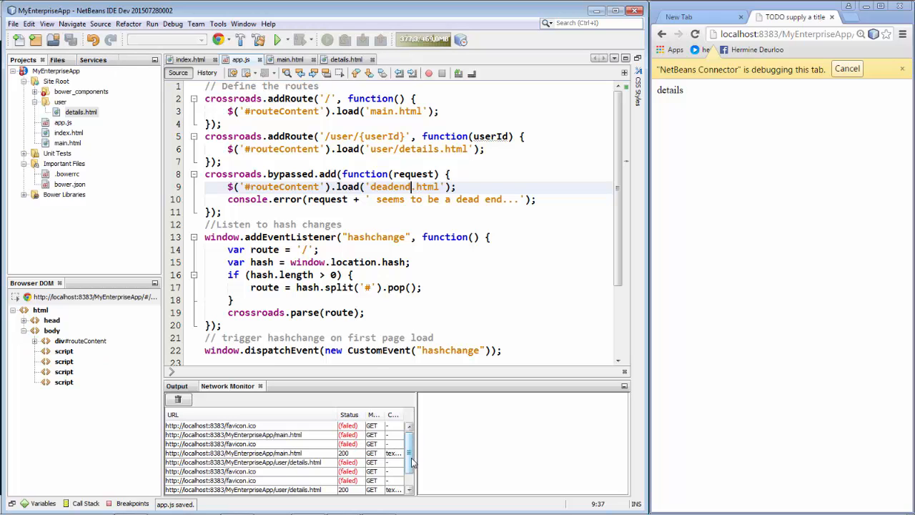
scroll(down, 3)
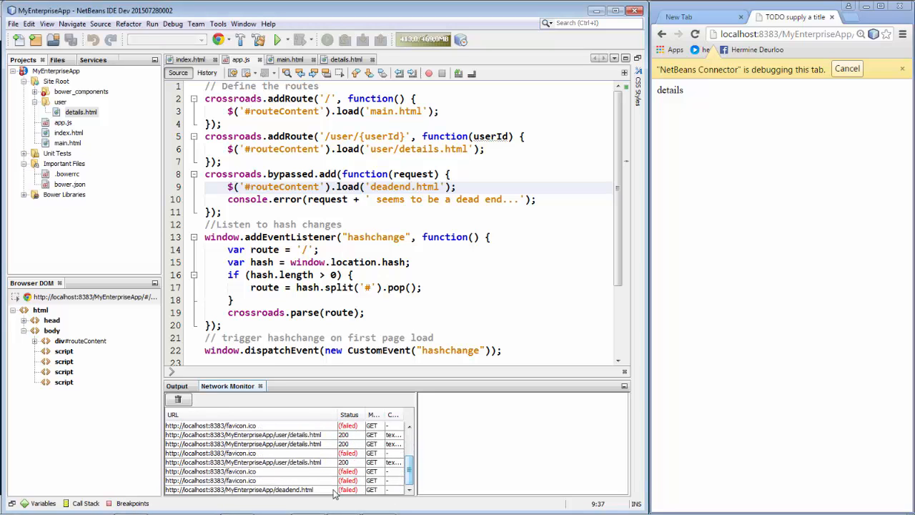
Clear the Browser Log, try unknown routes like /bla and /foo, and check failing requests.
click(178, 386)
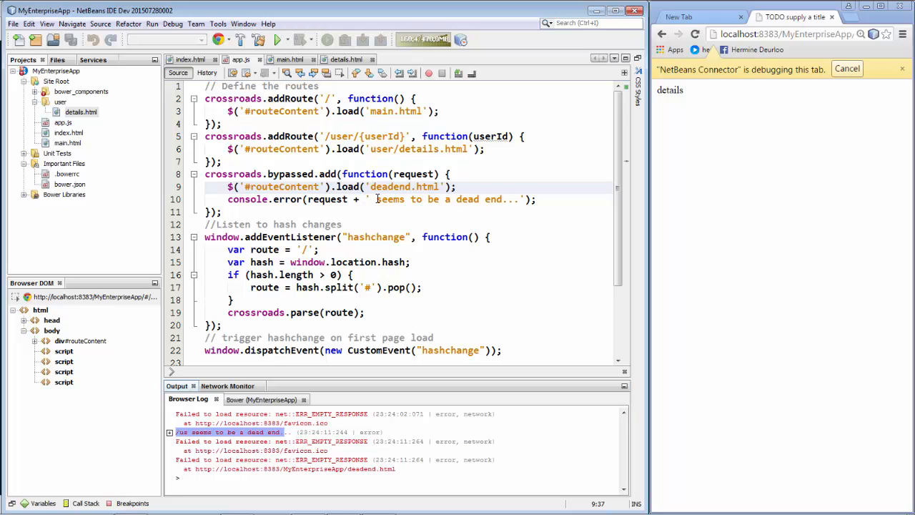
right_click(331, 432)
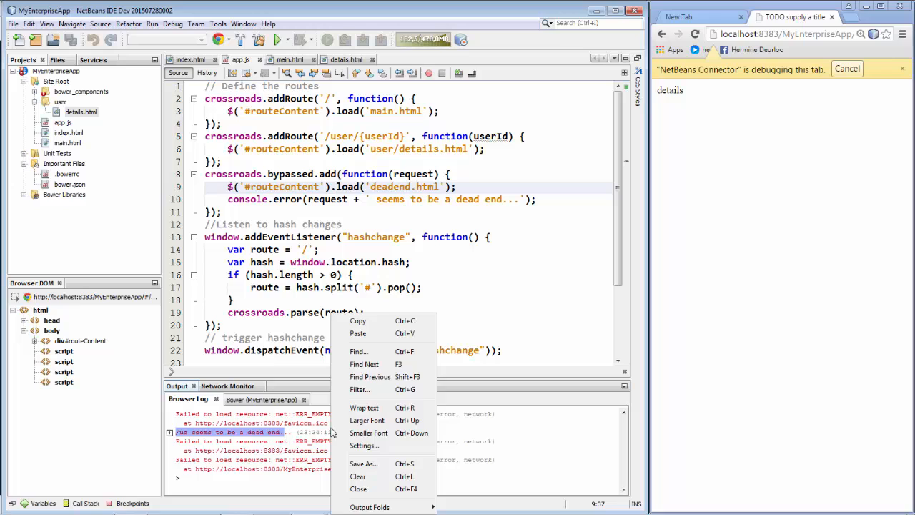
click(362, 477)
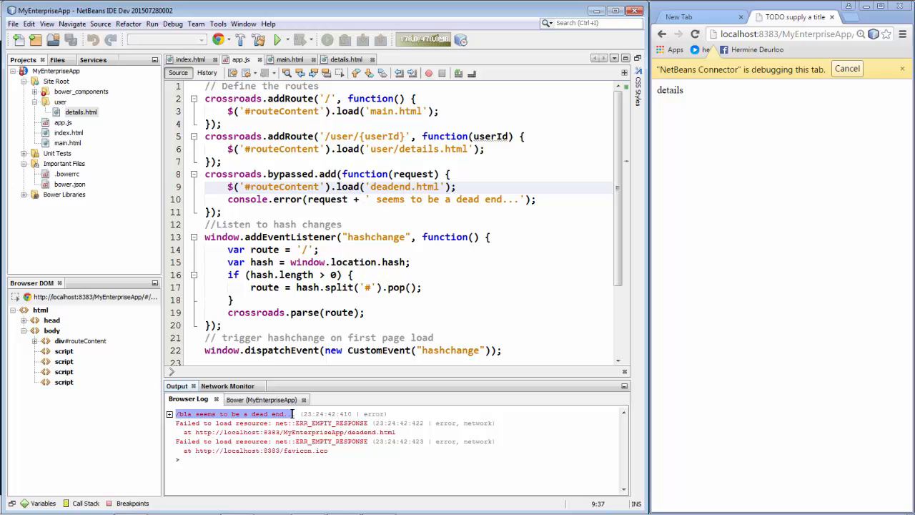
mouse_move(815, 35)
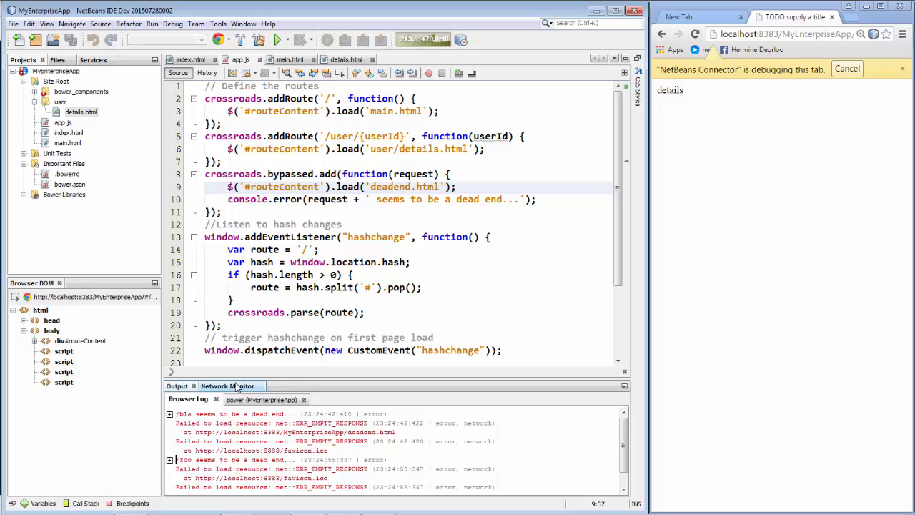
click(228, 385)
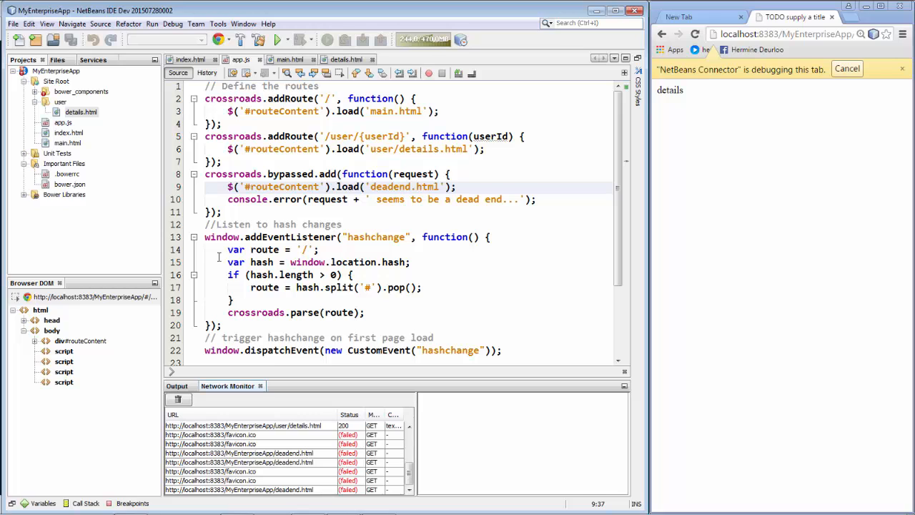
click(82, 112)
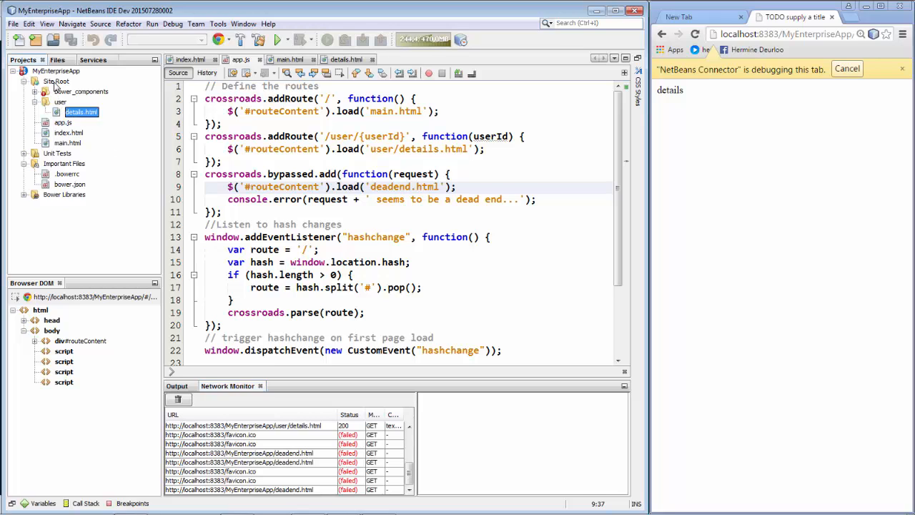
Create deadend.html in the Site Root with 'deadend' as its title and div text.
right_click(54, 85)
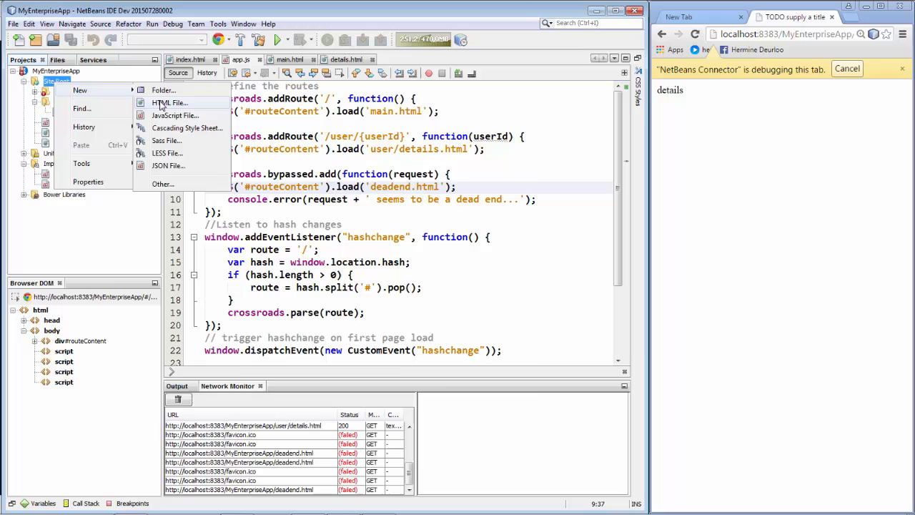
click(170, 103)
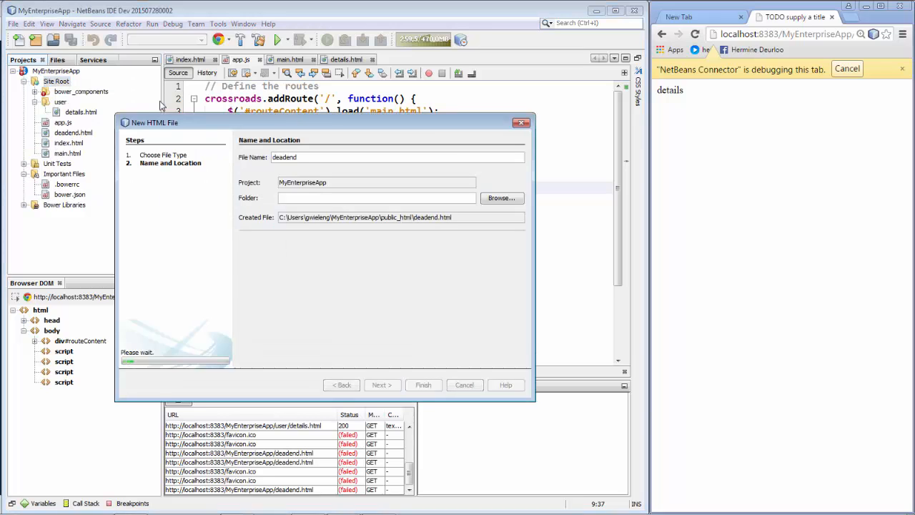
click(423, 385)
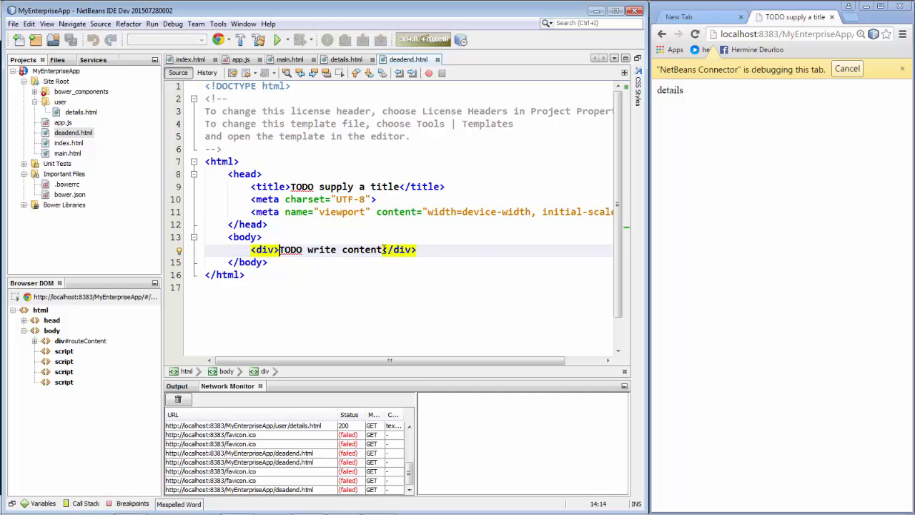
text(deadend</div>)
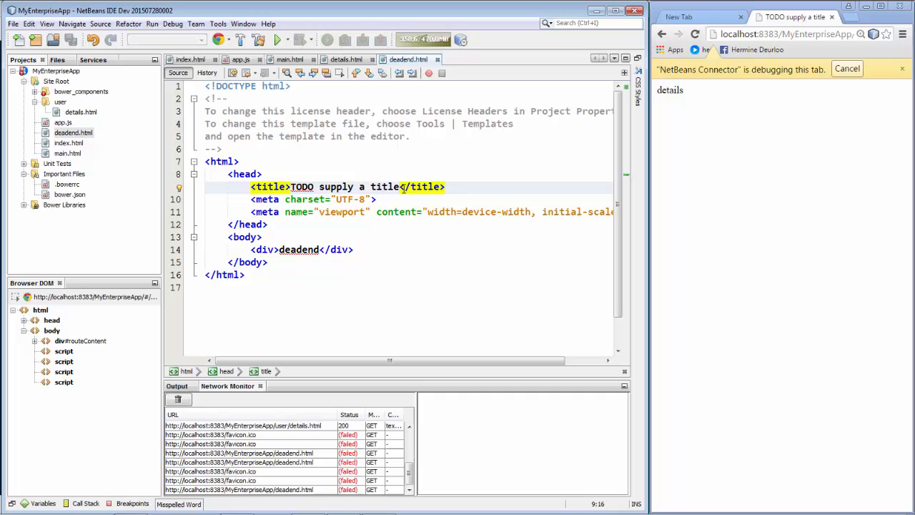
text(deadend)
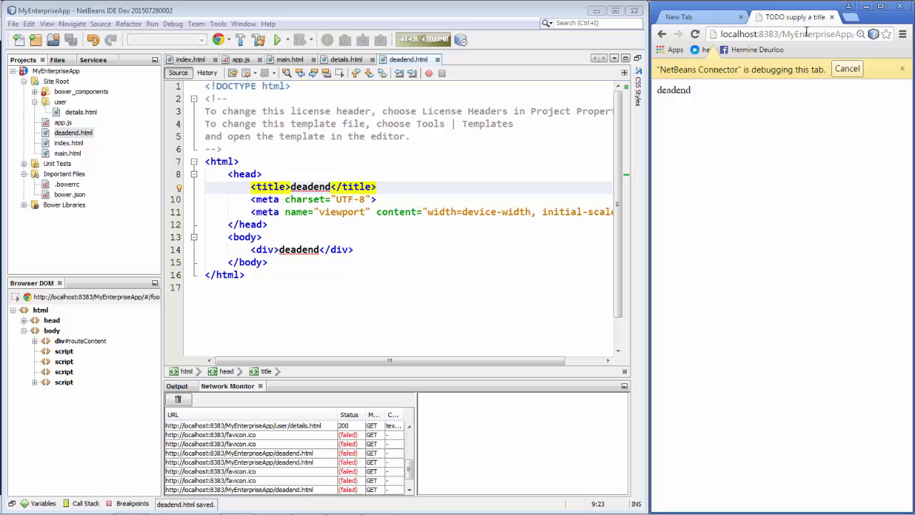
mouse_move(678, 100)
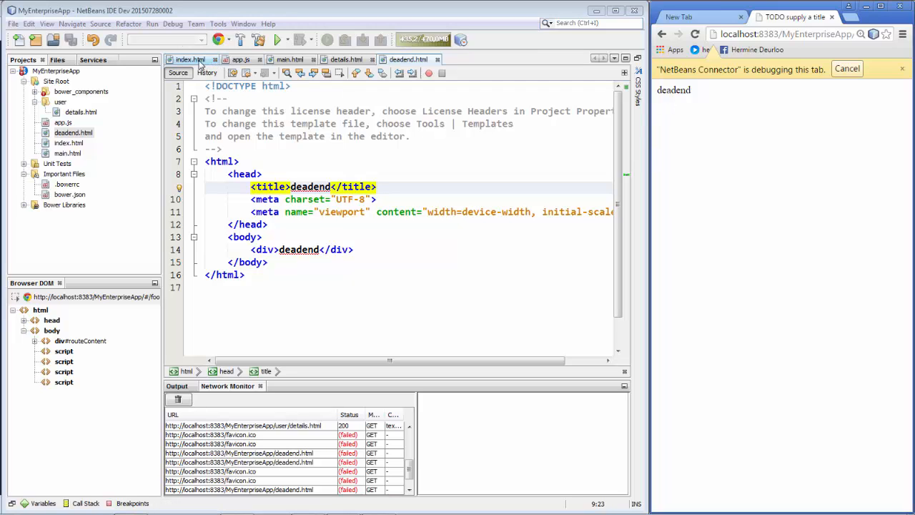
click(187, 60)
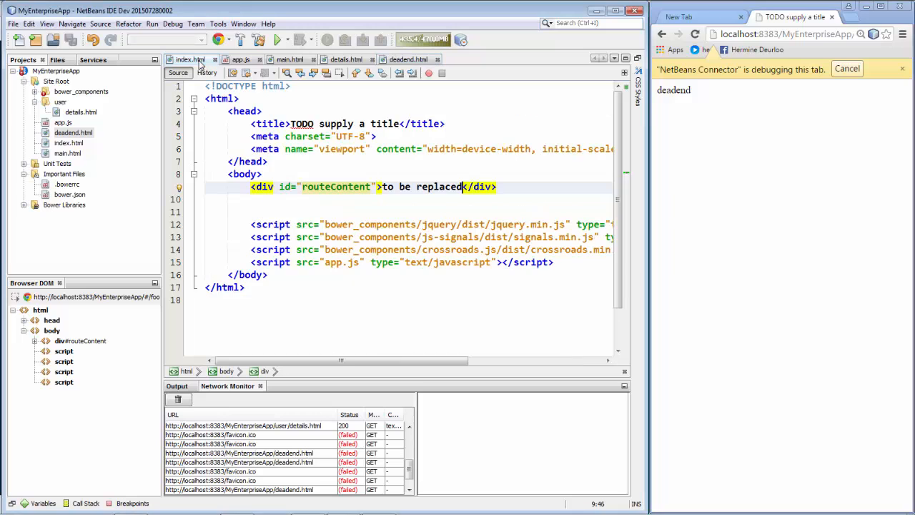
click(215, 59)
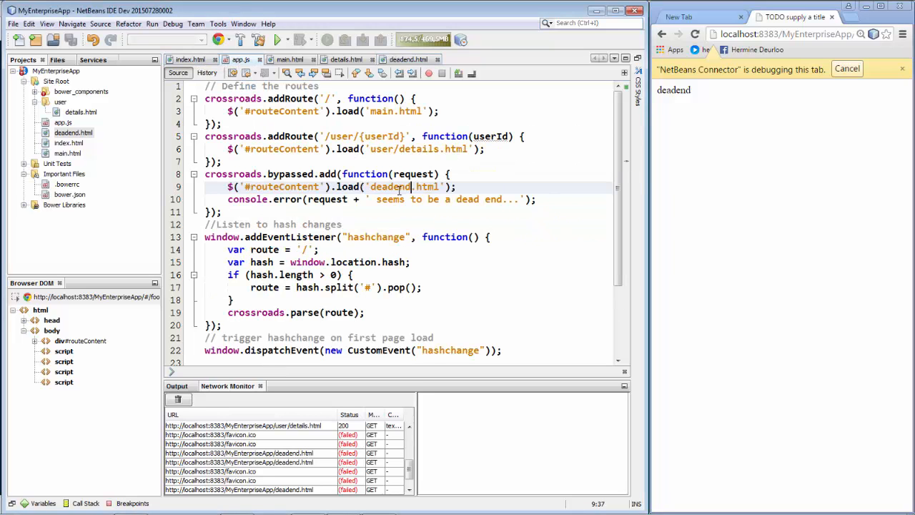